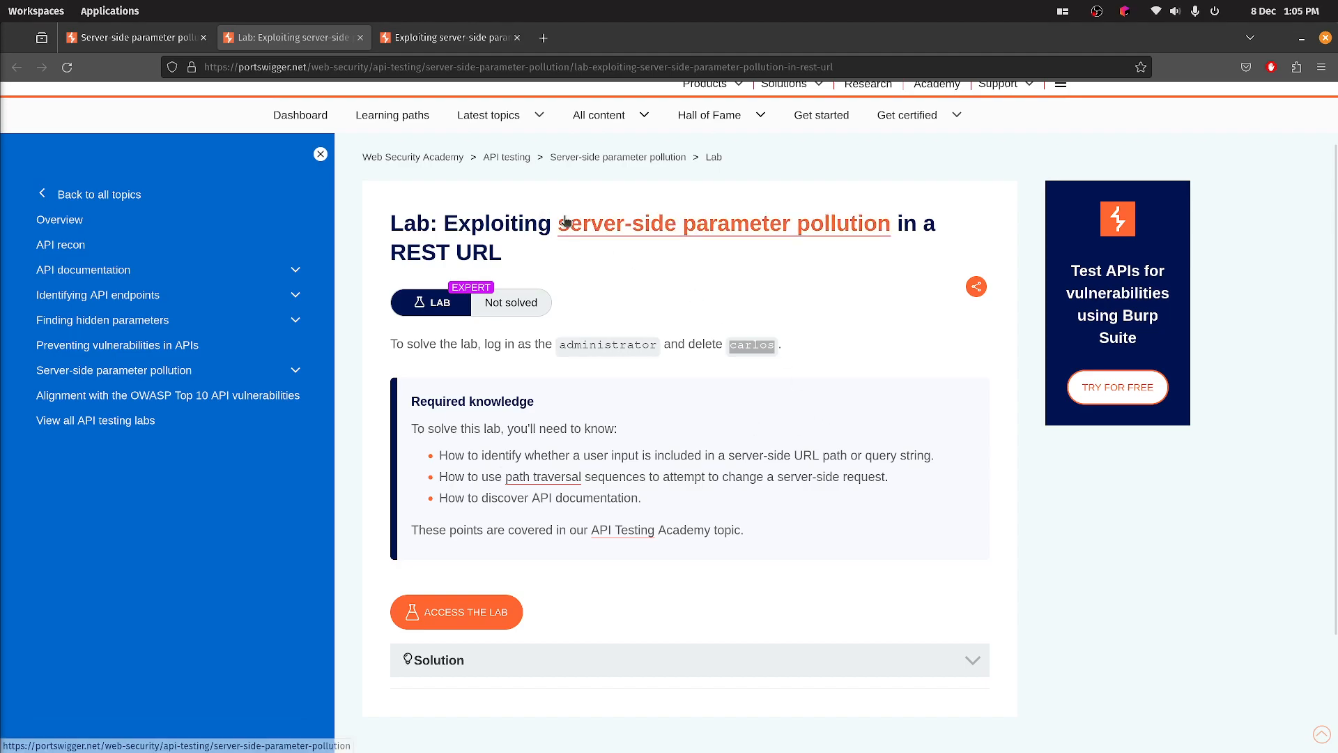
mouse_move(530, 265)
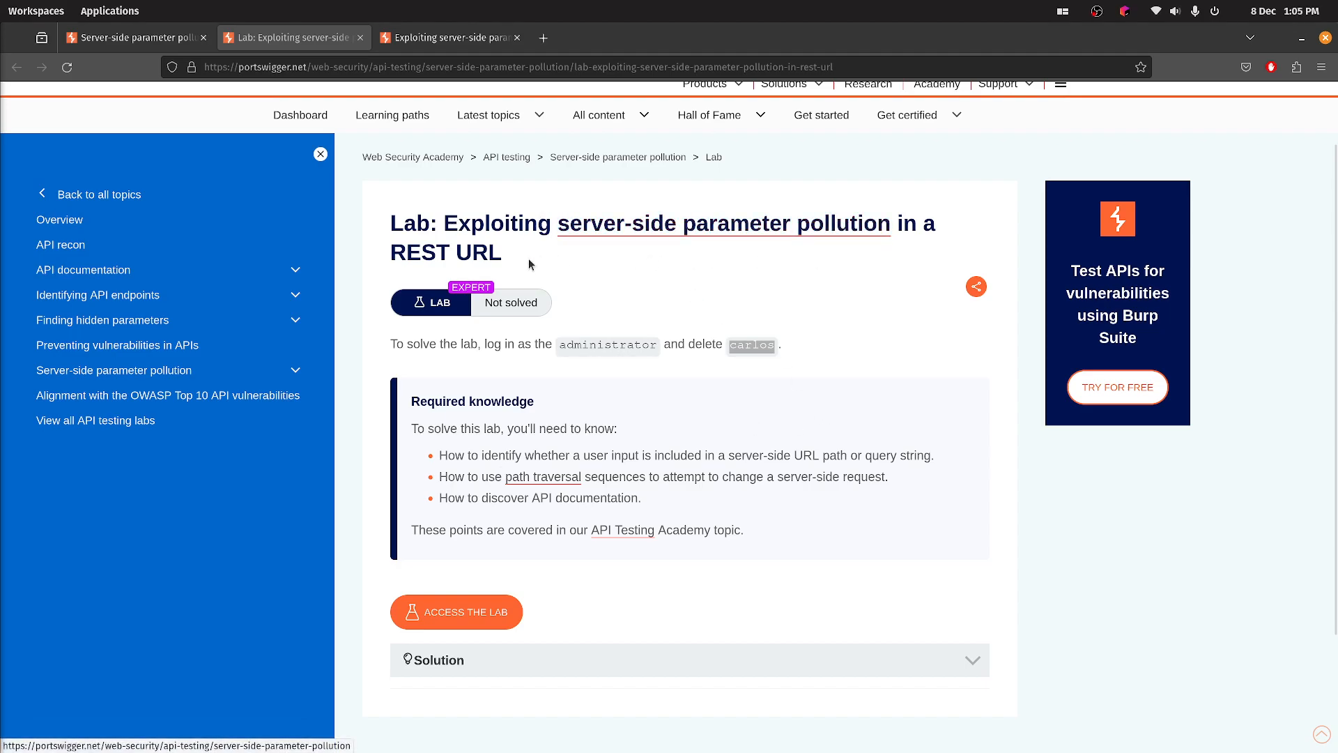
mouse_move(561, 250)
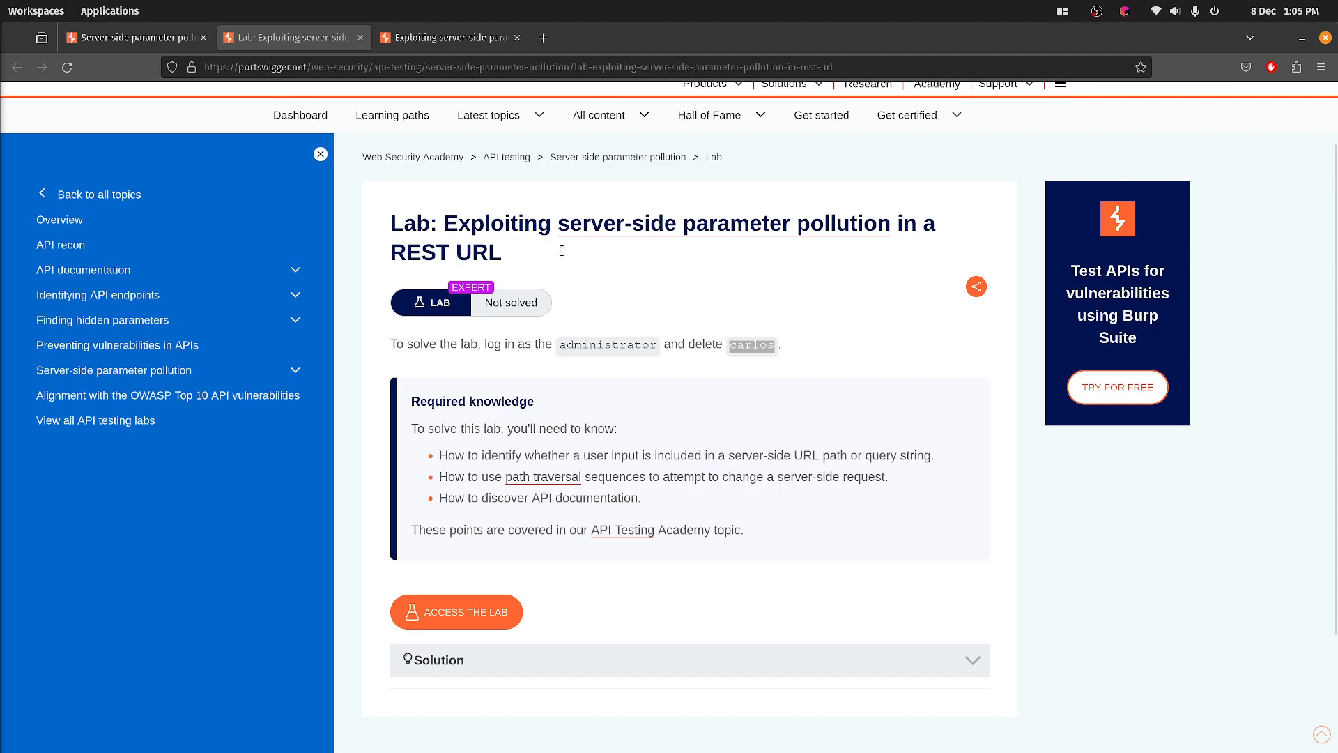
mouse_move(442, 117)
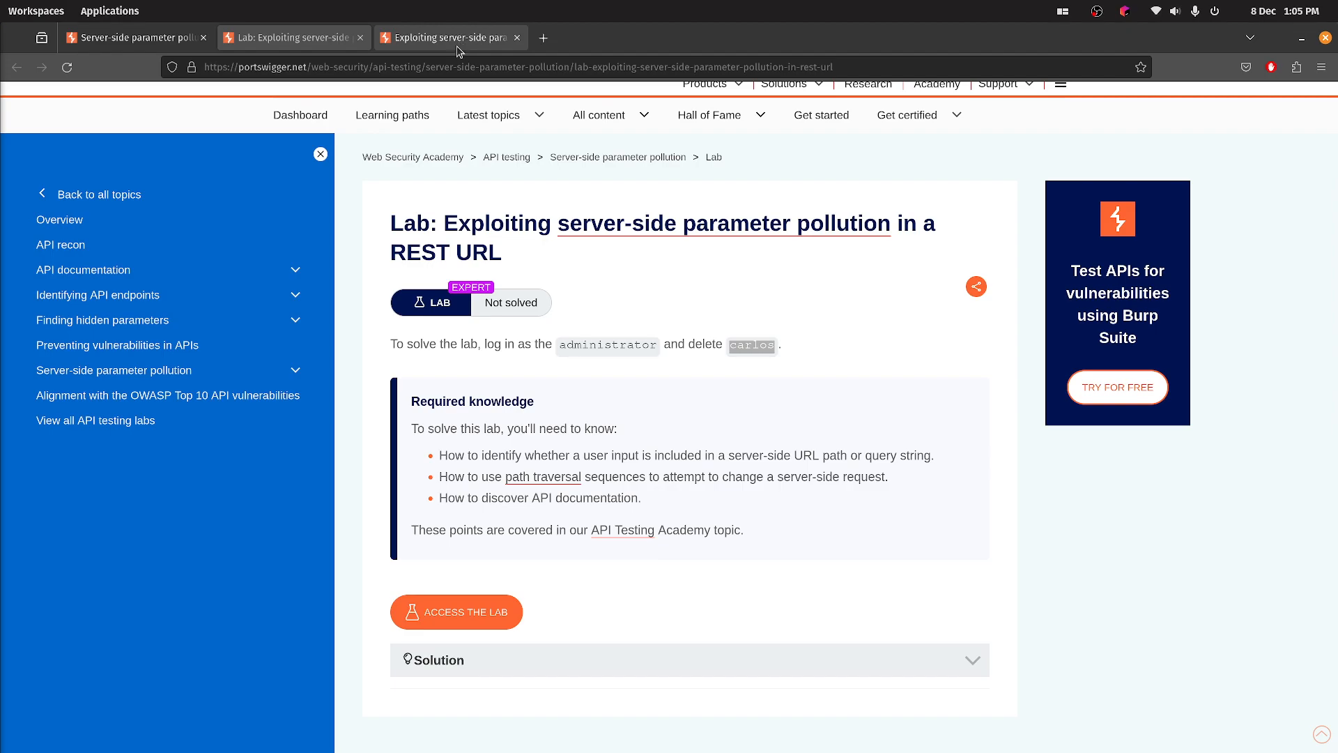
- Submit Forgot password for administrator in the lab shop, then send POST /forgot-password to Repeater
left_click(456, 612)
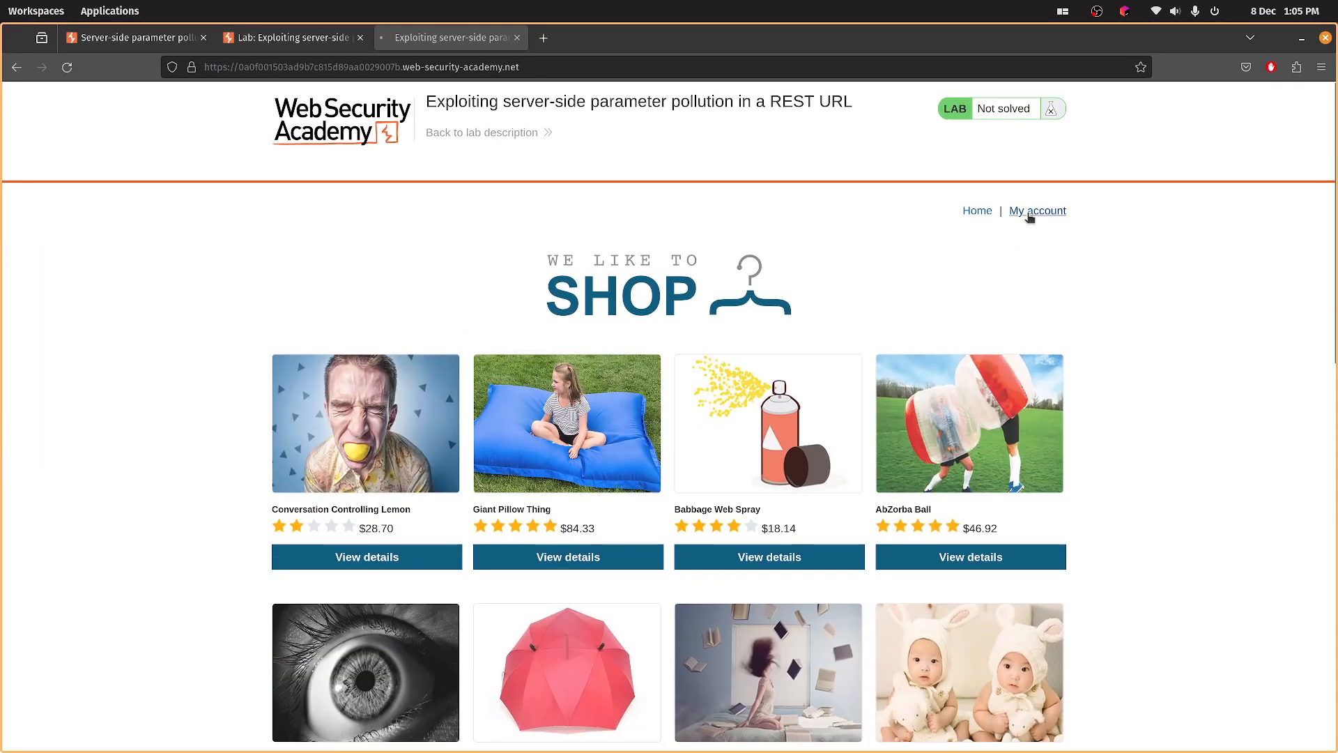
left_click(1038, 210)
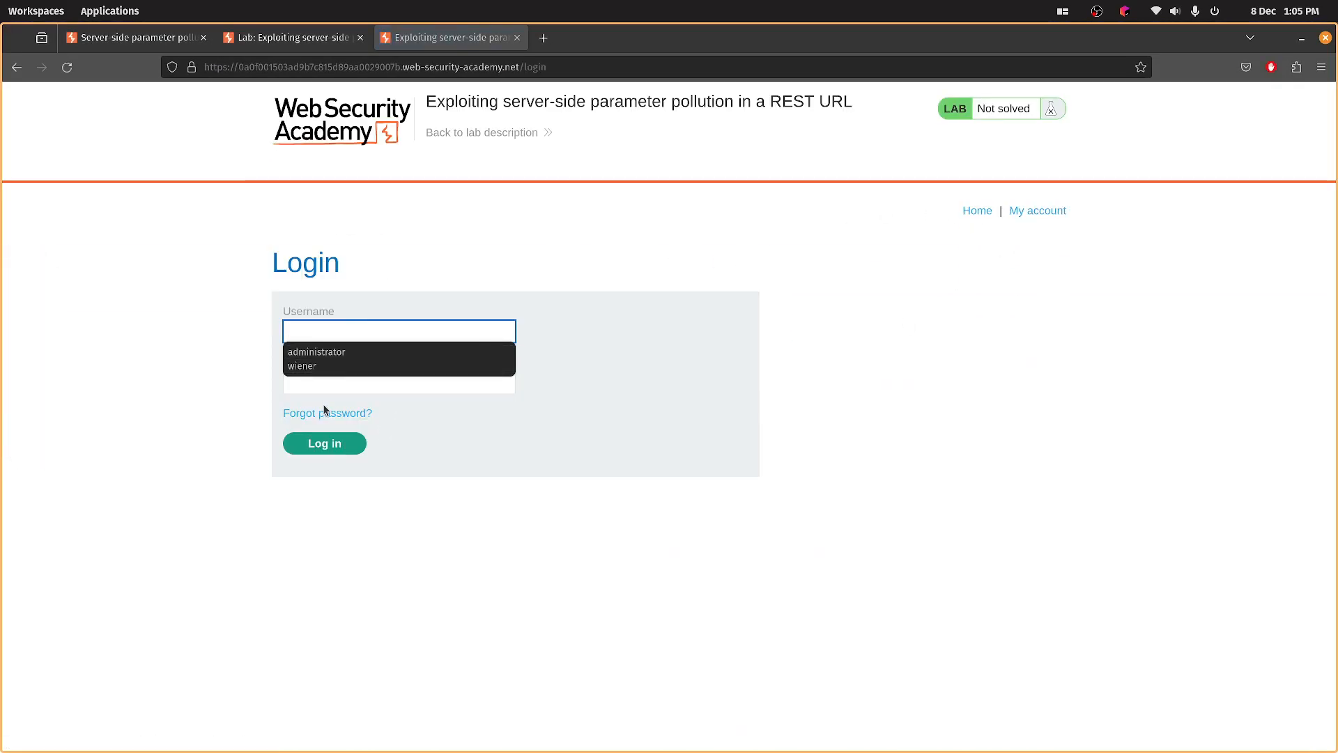
left_click(327, 413)
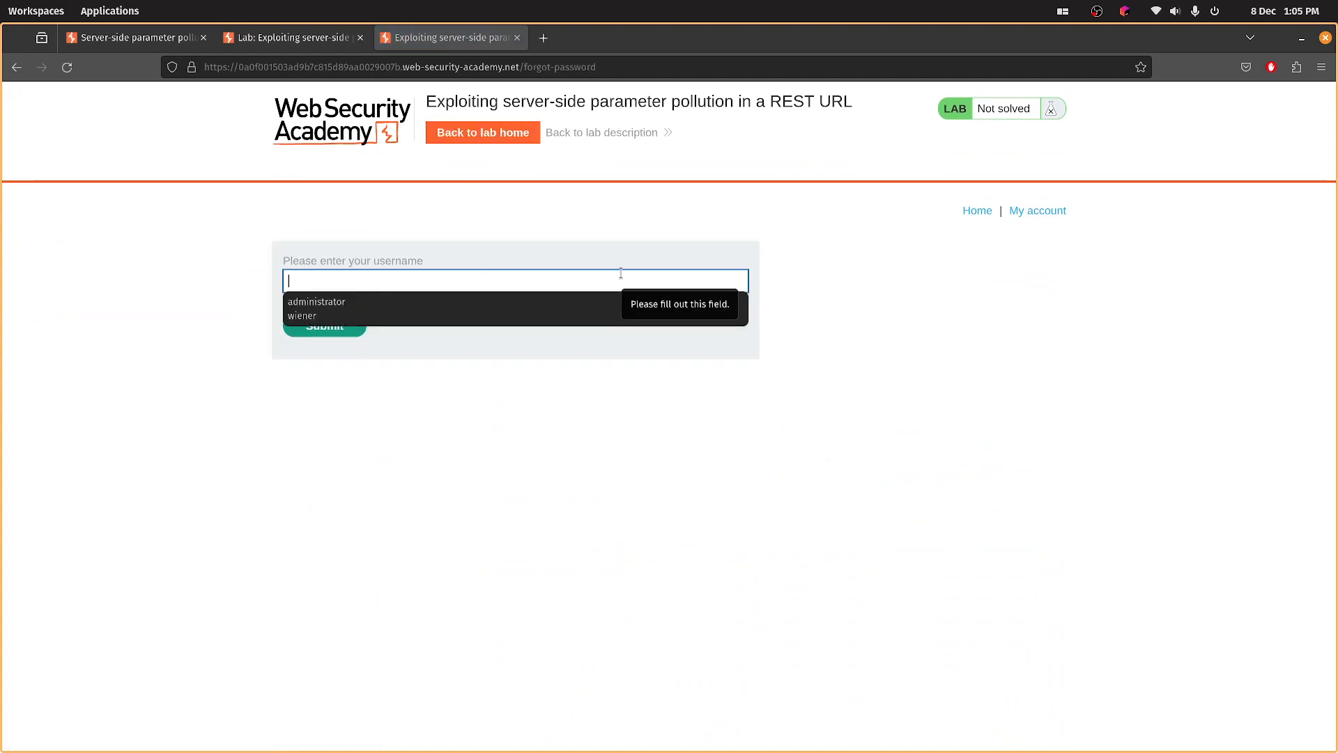
left_click(317, 301)
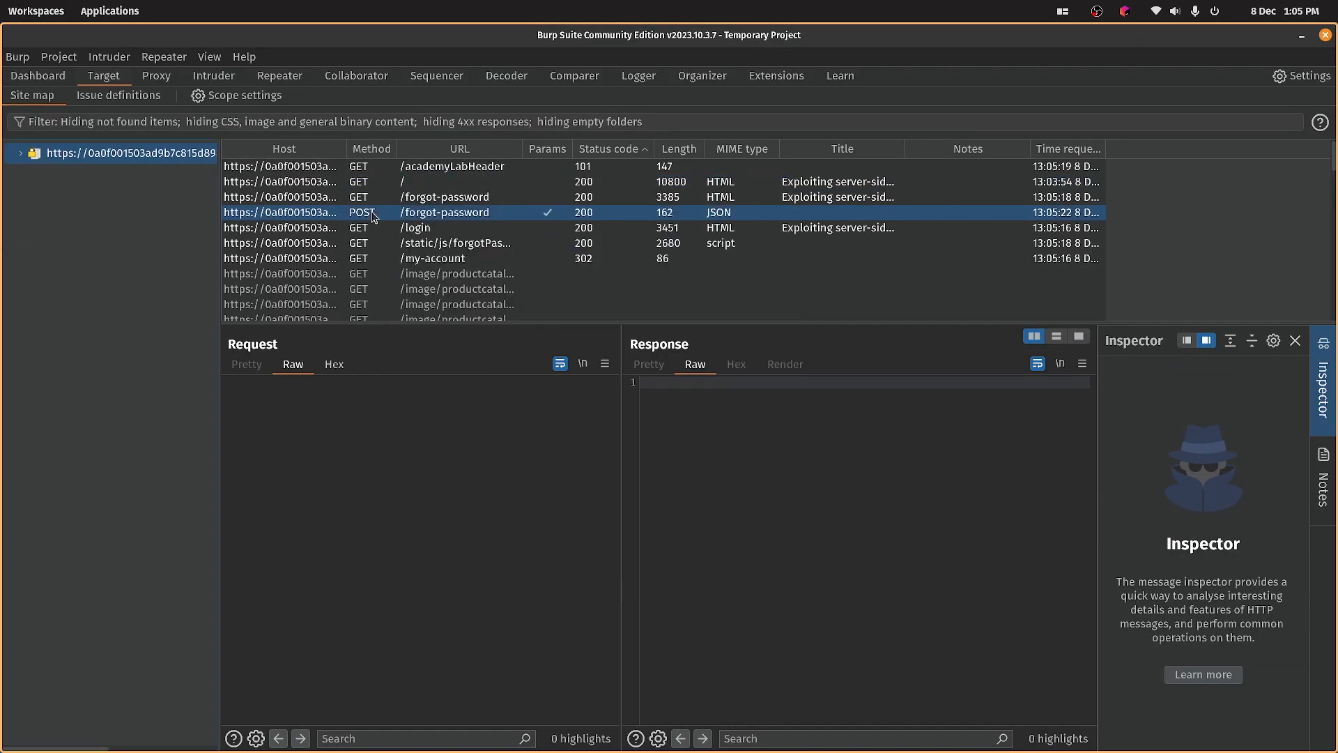
left_click(443, 212)
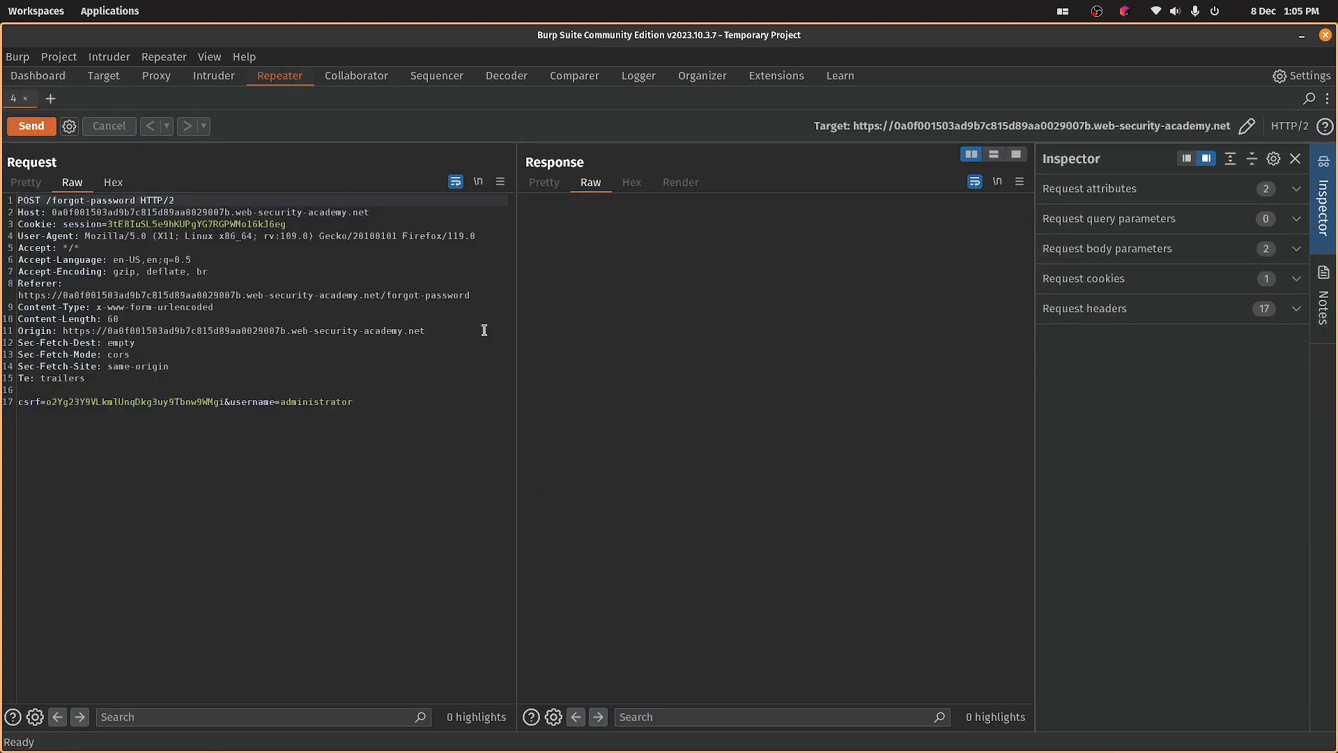
- Resend the reset request with username=../ and get the 404 invalid route response
left_click(353, 402)
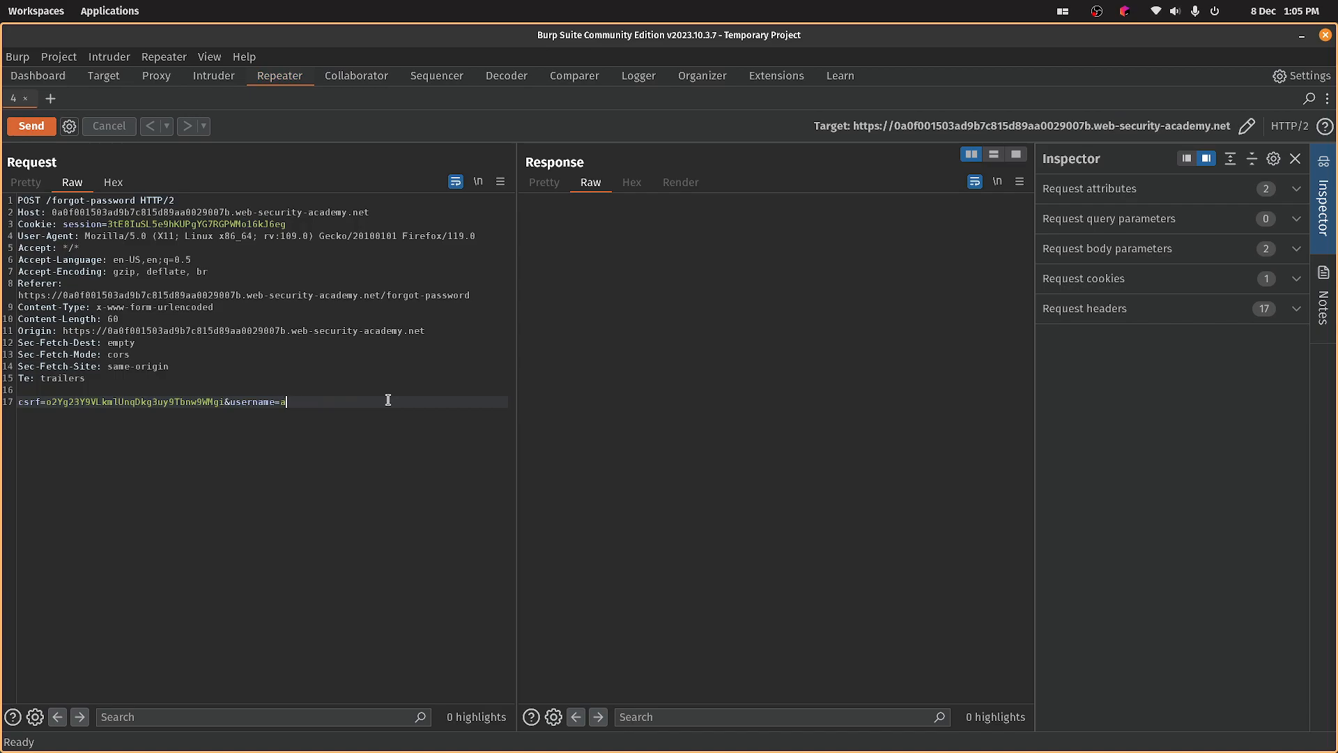
type("../")
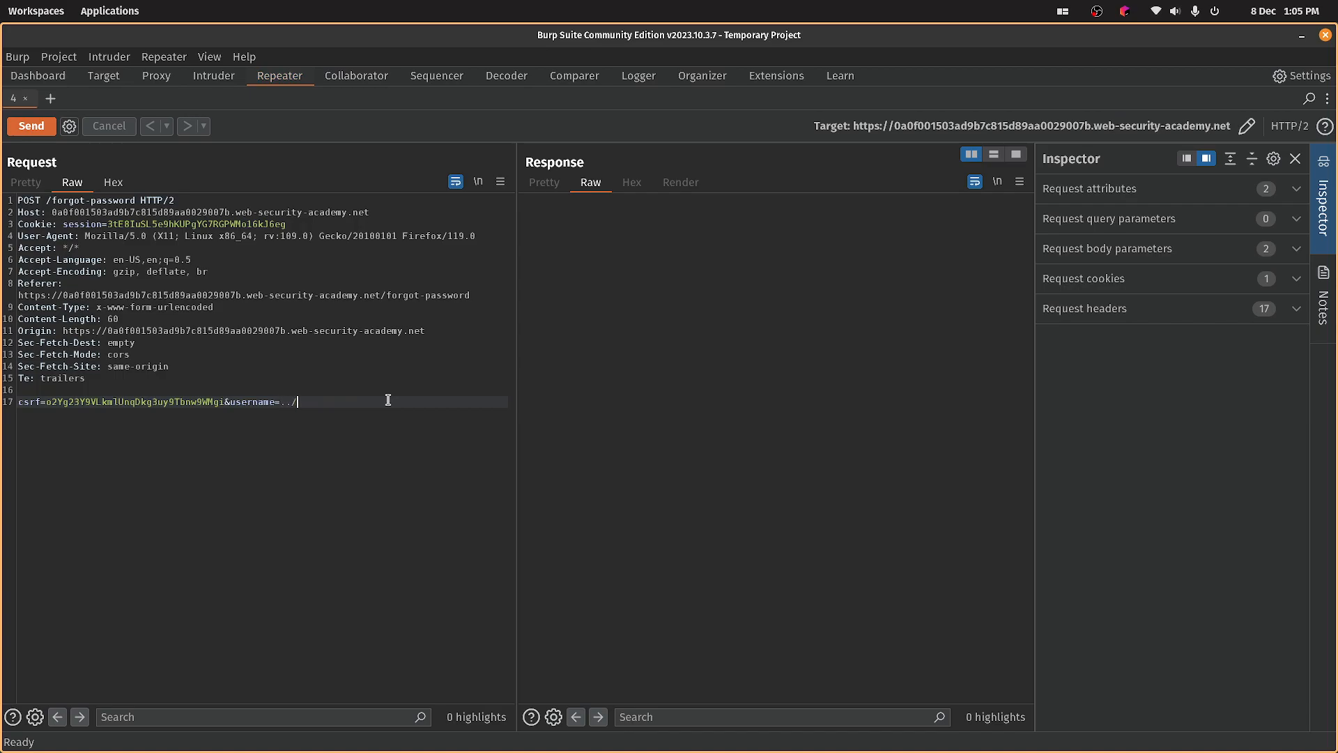
left_click(31, 127)
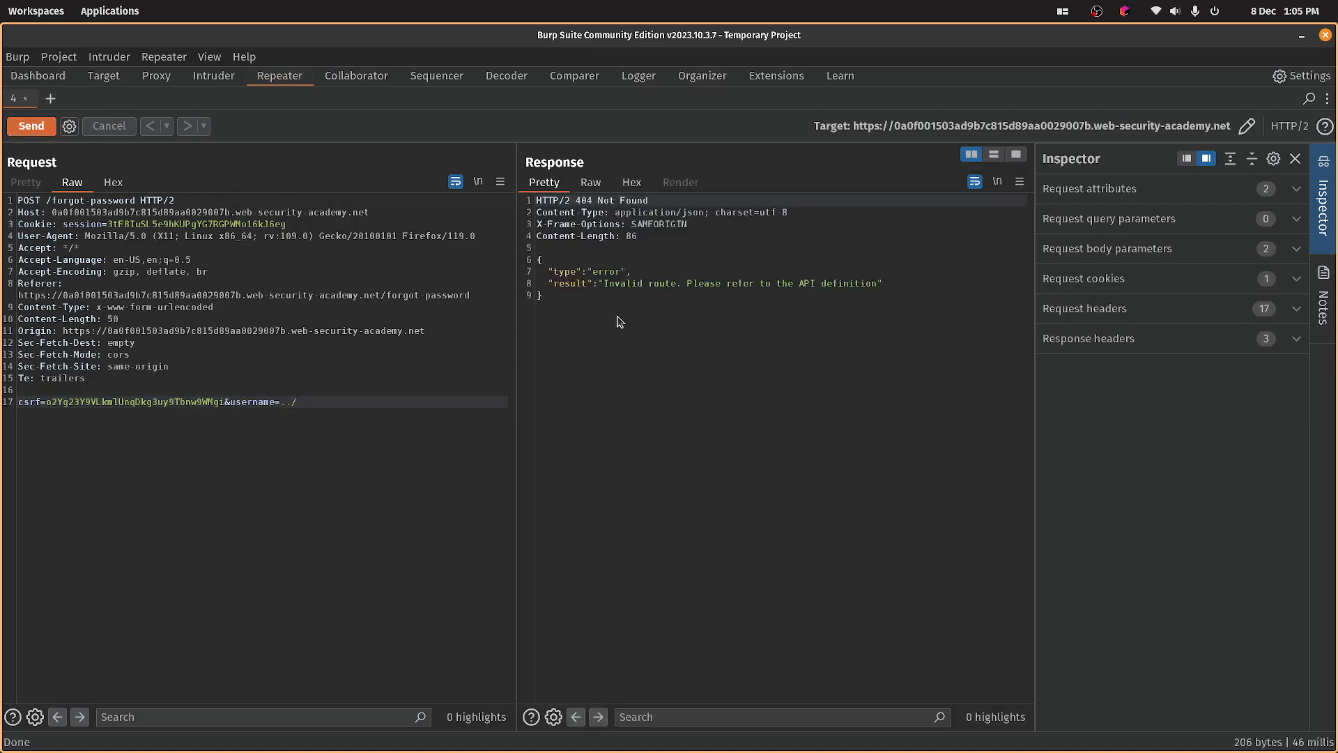
mouse_move(666, 290)
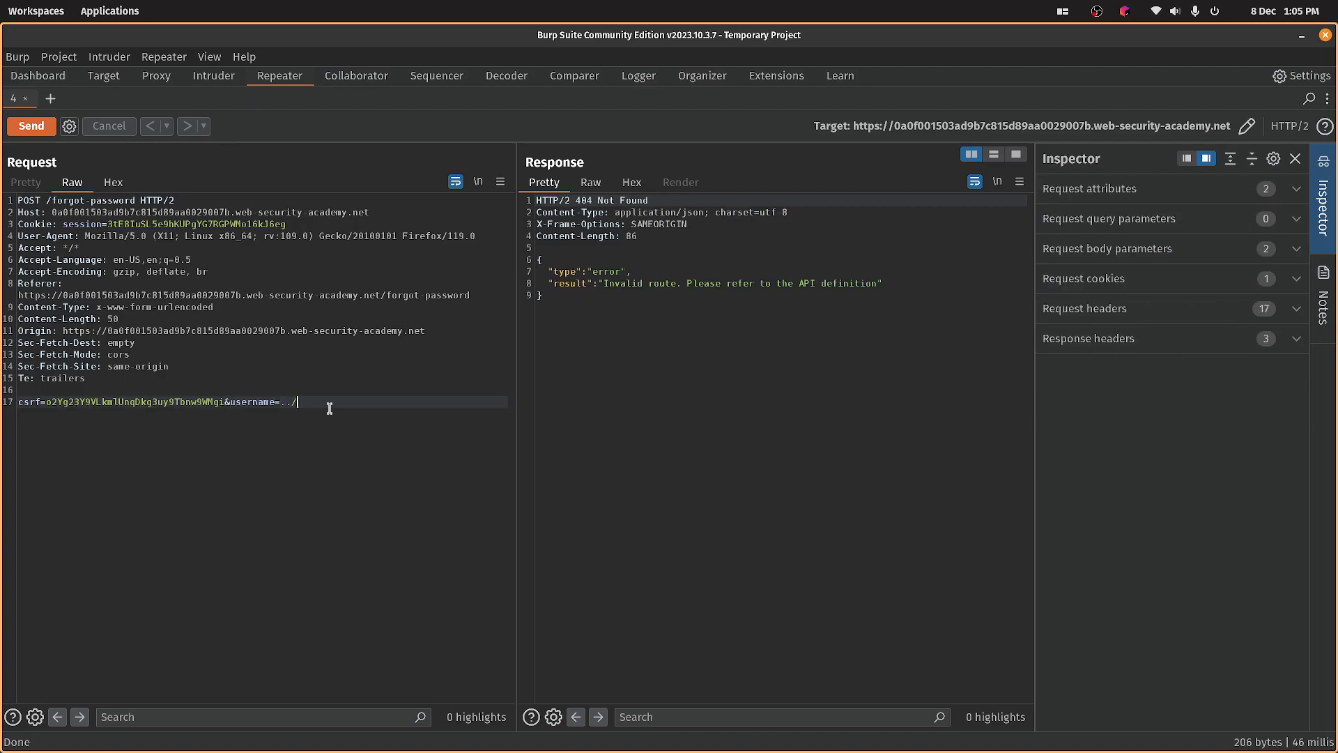
- Deepen the traversal to username=../../../../ and receive the 500 Internal Server Error
type("../../../")
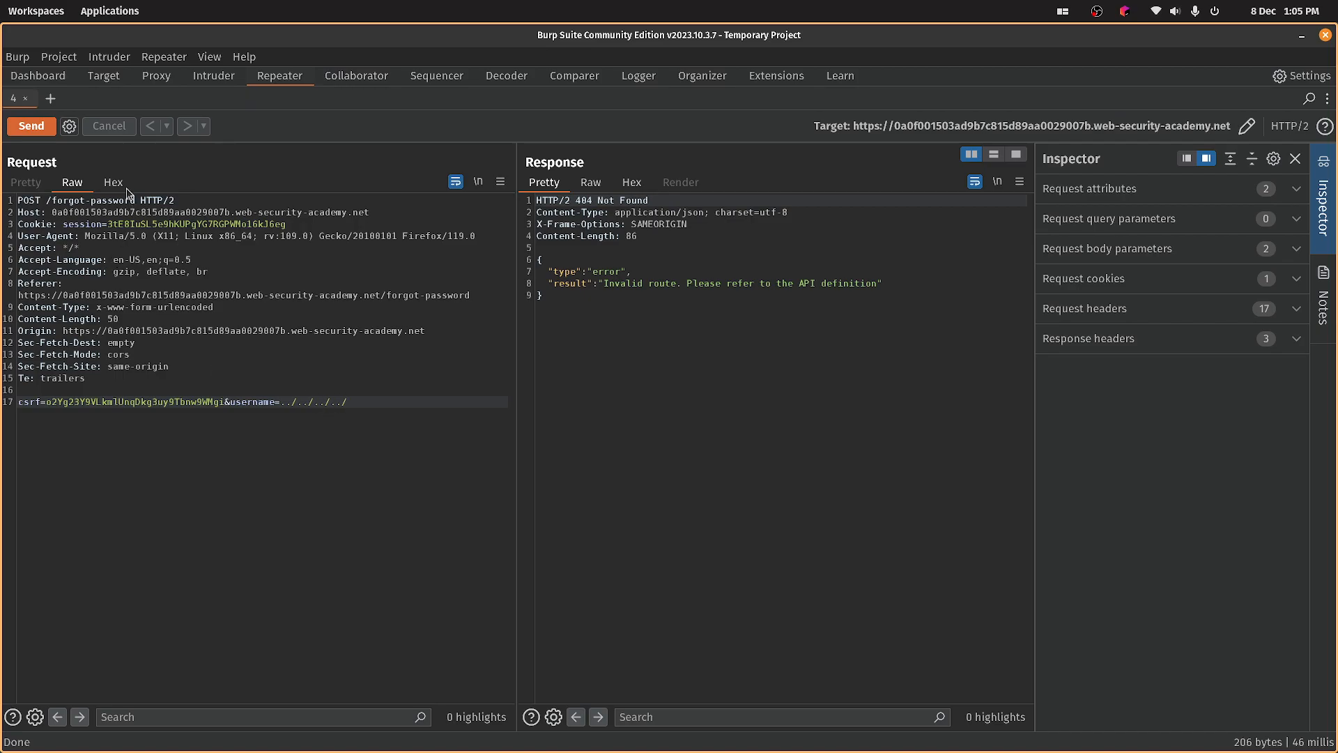
left_click(31, 125)
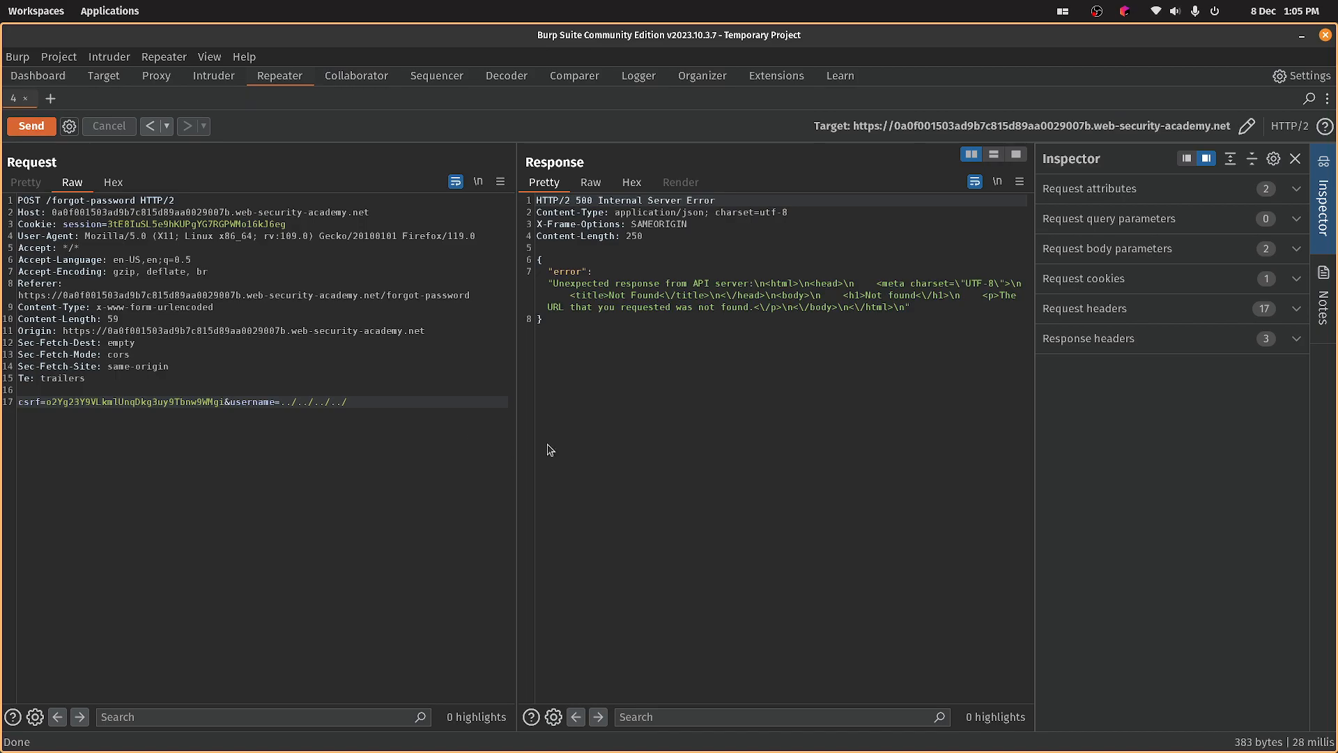
left_click(342, 402)
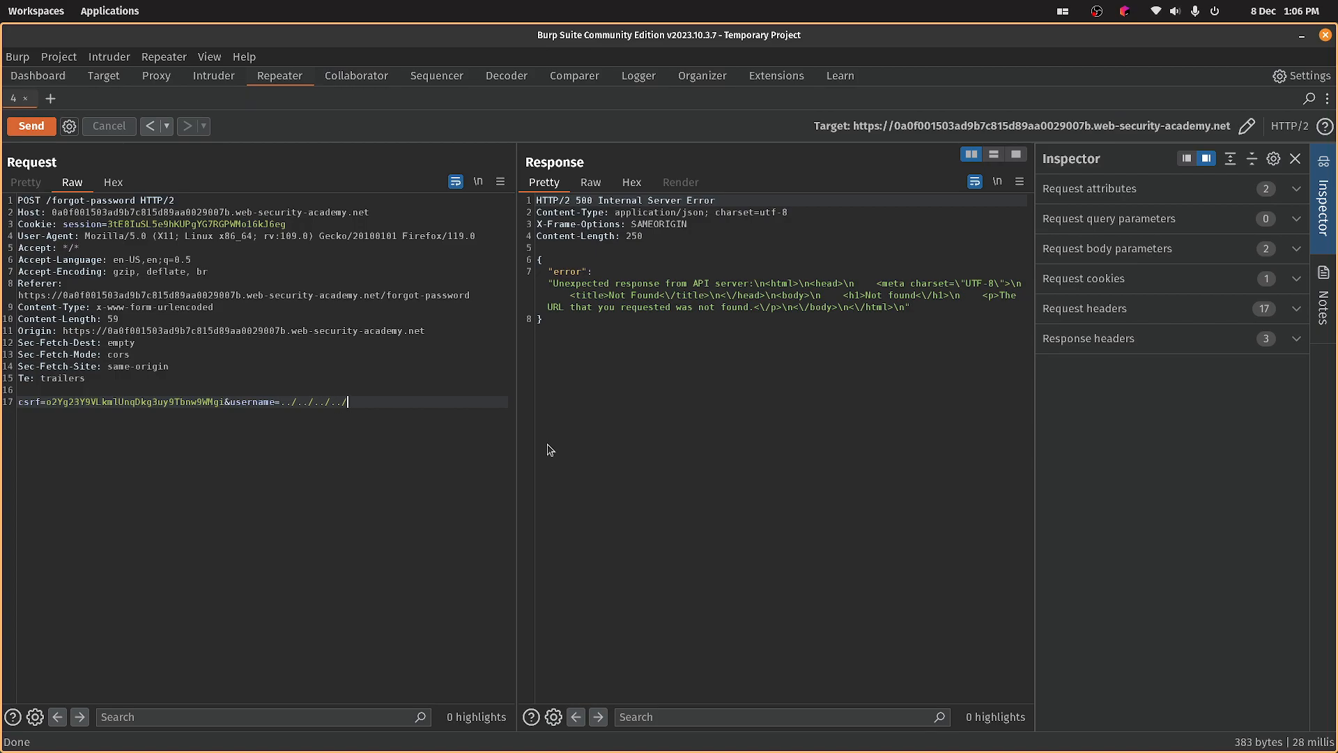
- Send username=../../../../openapi.json# to leak the User API OpenAPI definition with the internal users field endpoint
type("openapi")
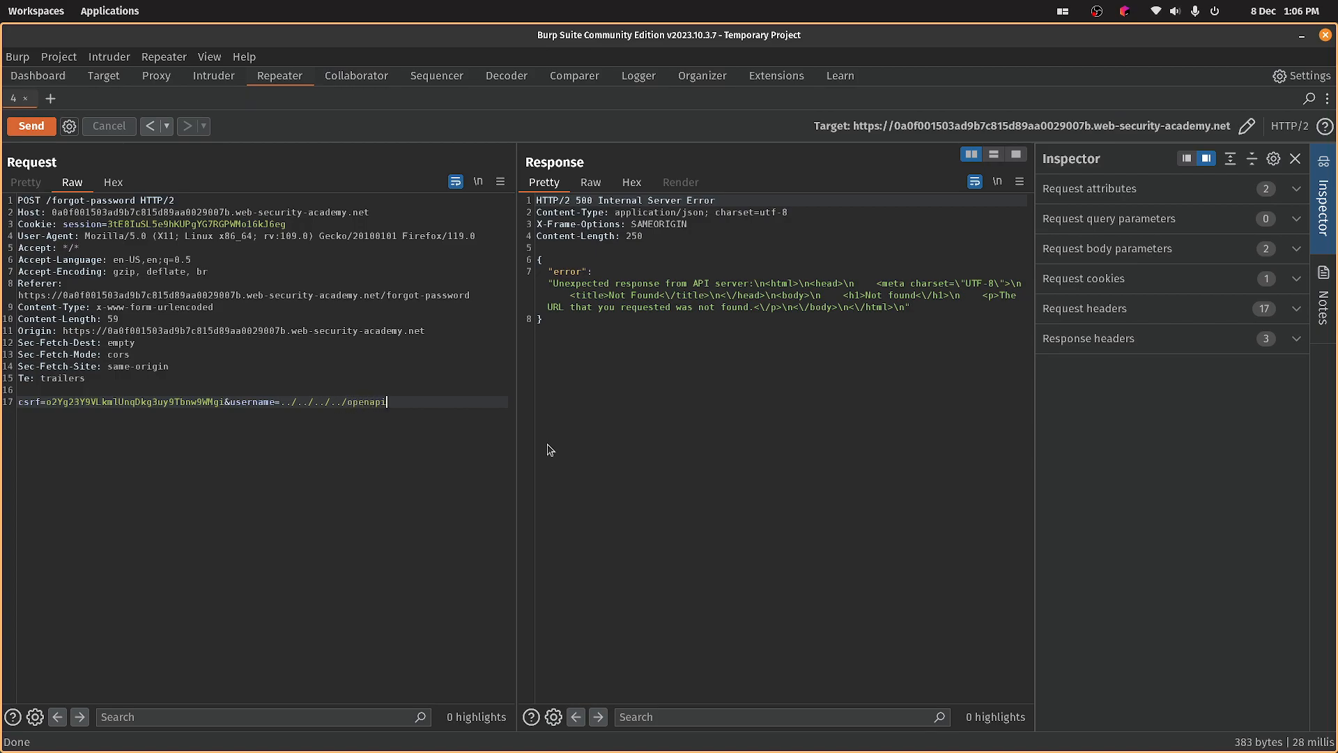
type(".json#")
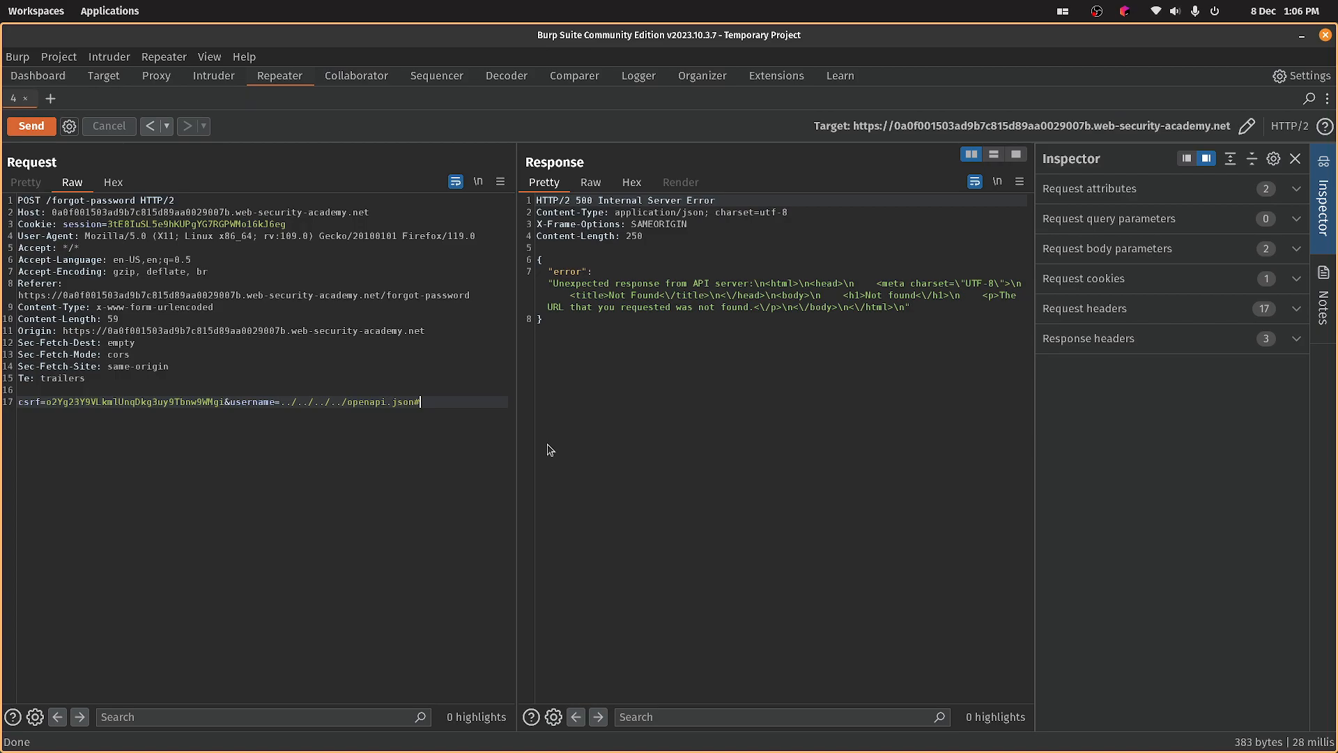
mouse_move(440, 413)
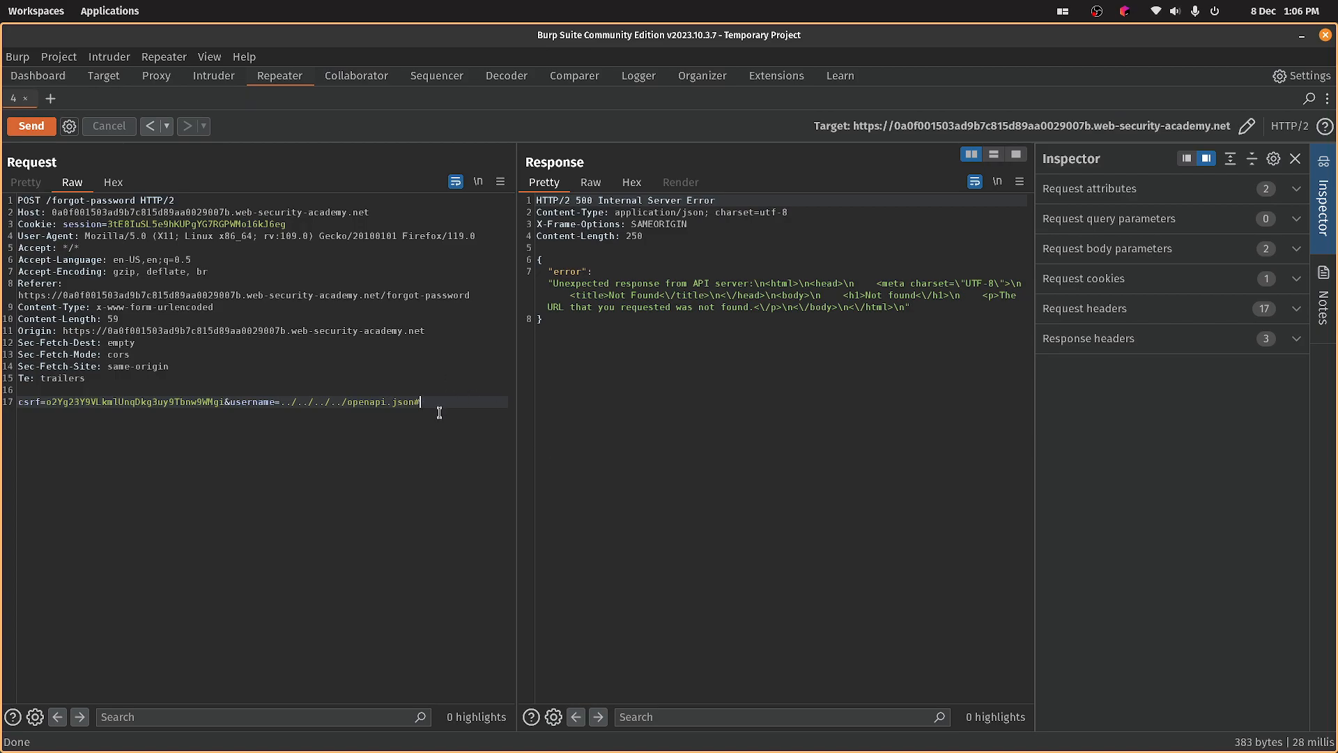
mouse_move(29, 127)
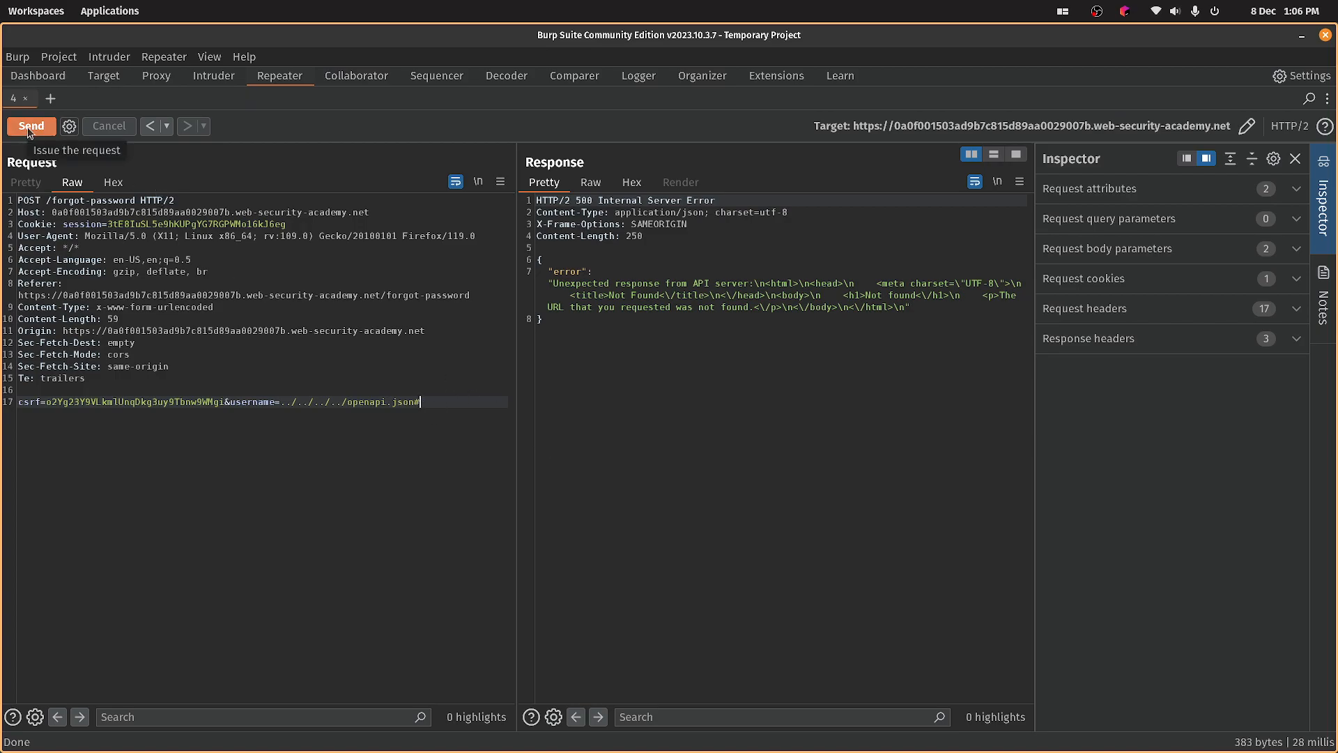
left_click(30, 127)
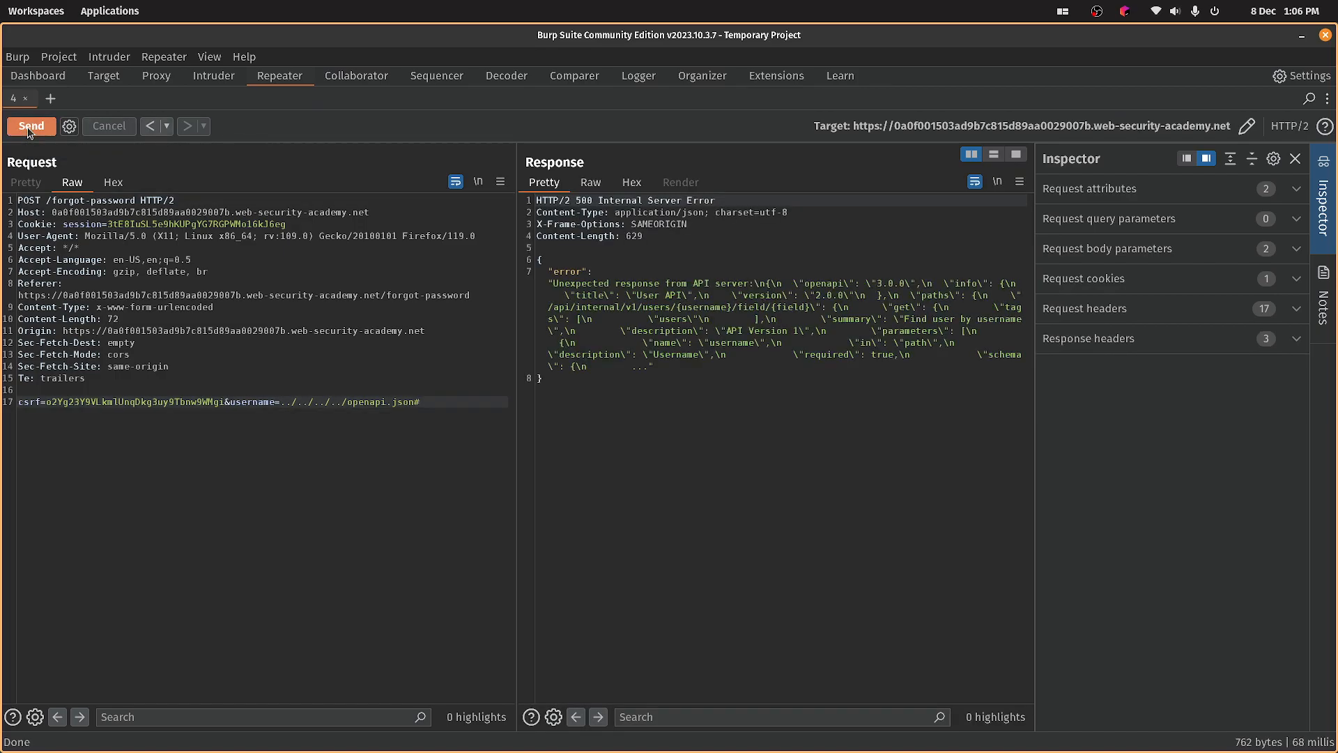
mouse_move(357, 419)
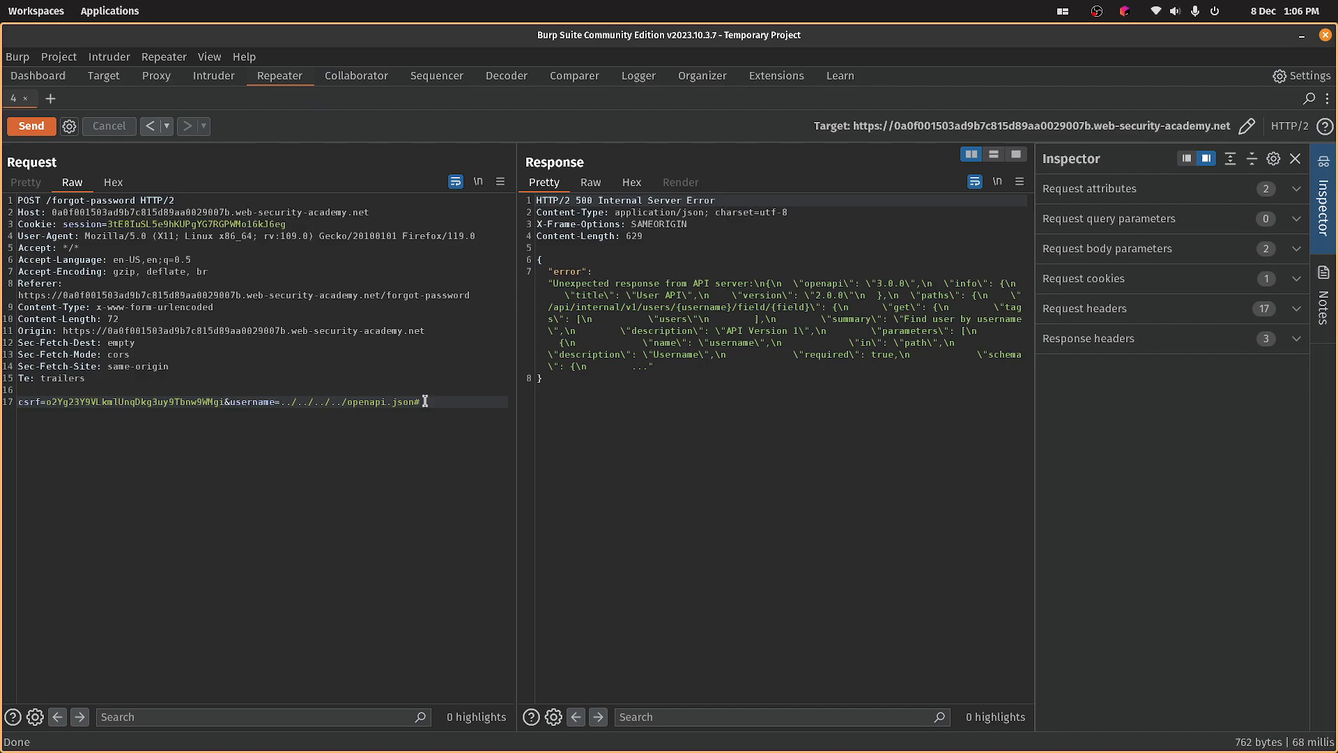
mouse_move(670, 297)
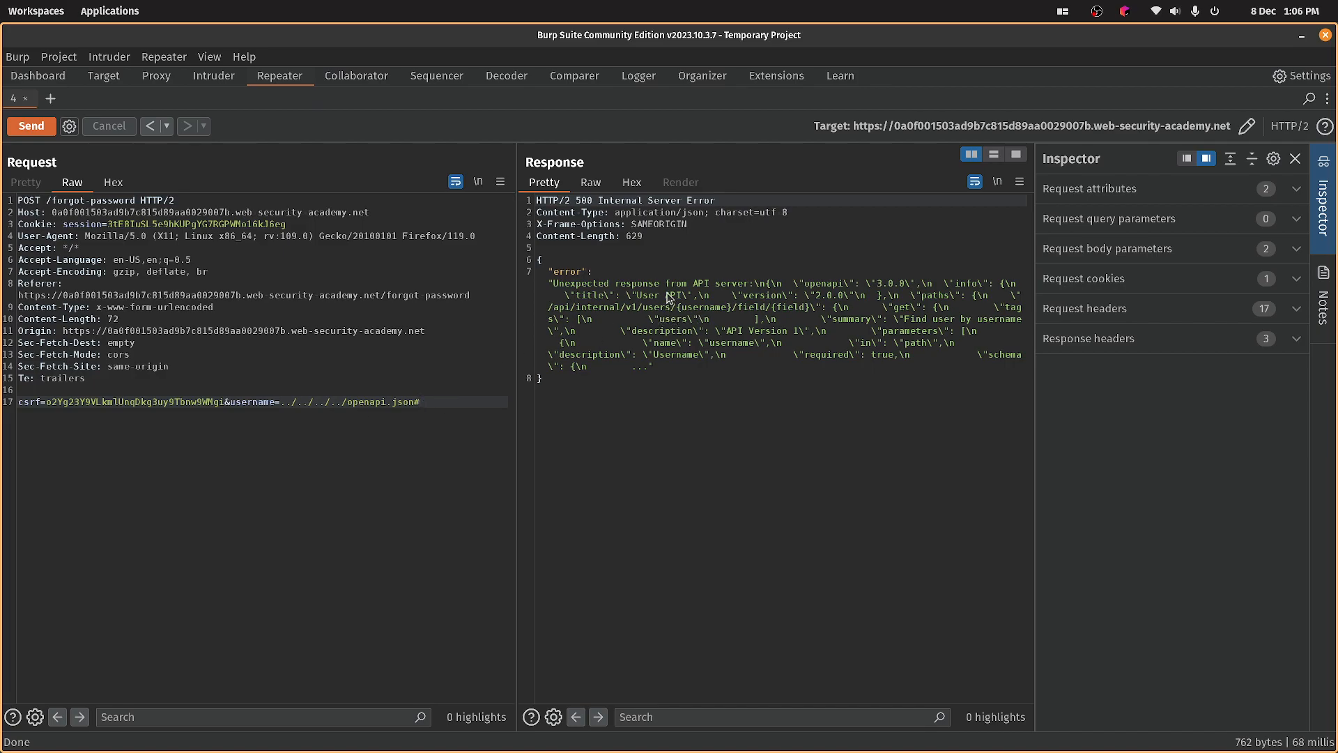
mouse_move(877, 336)
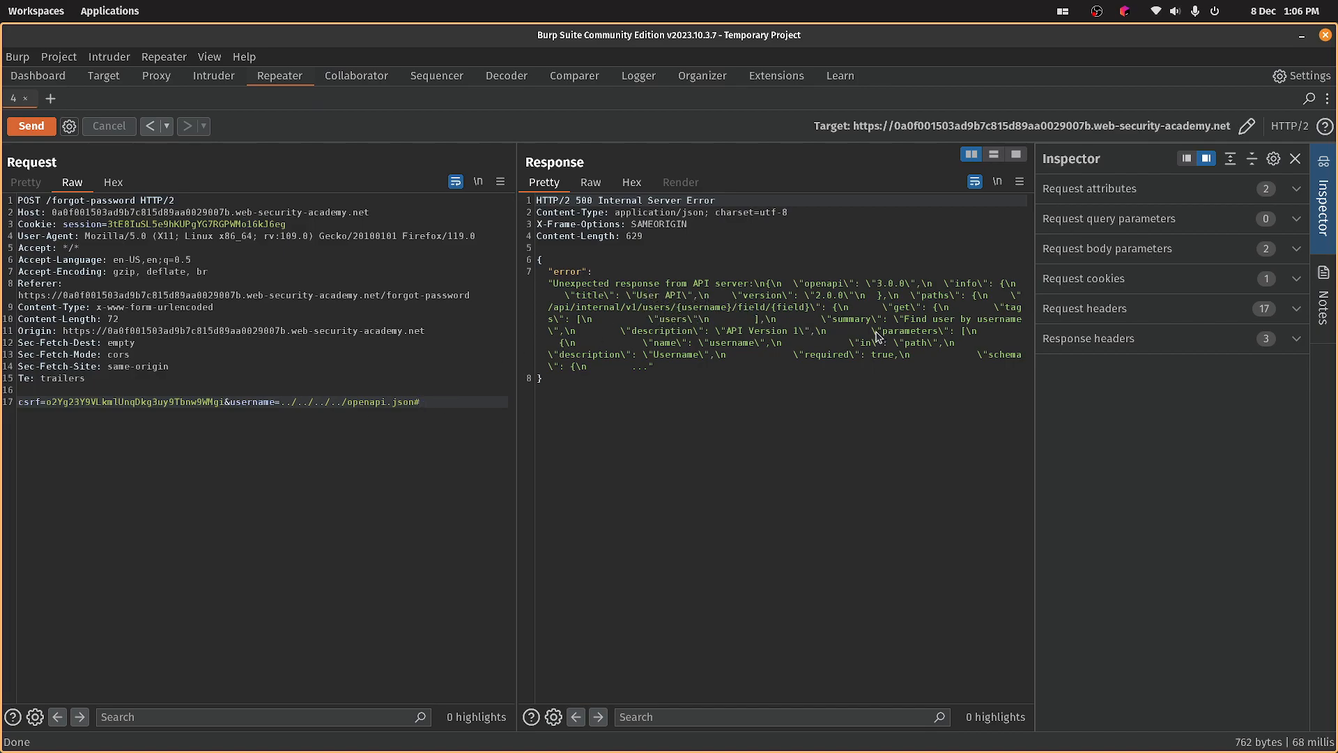
mouse_move(697, 326)
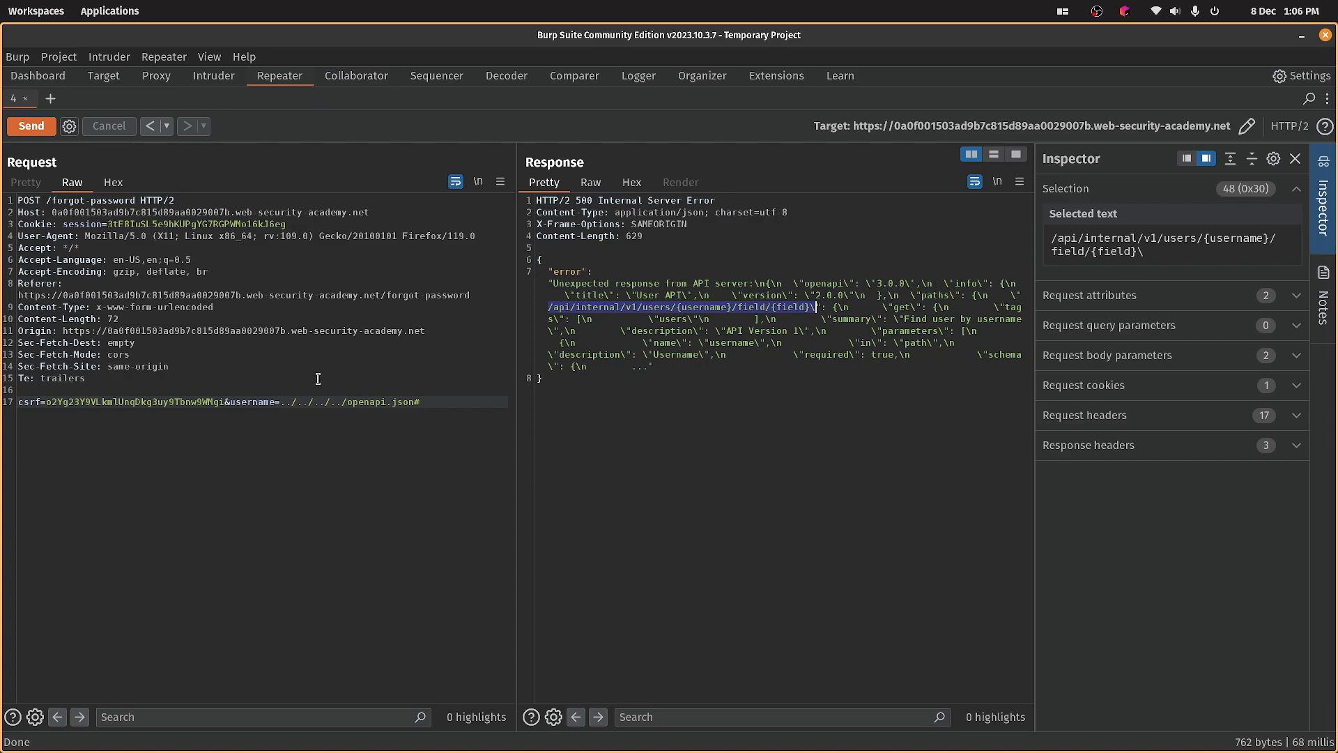
mouse_move(394, 425)
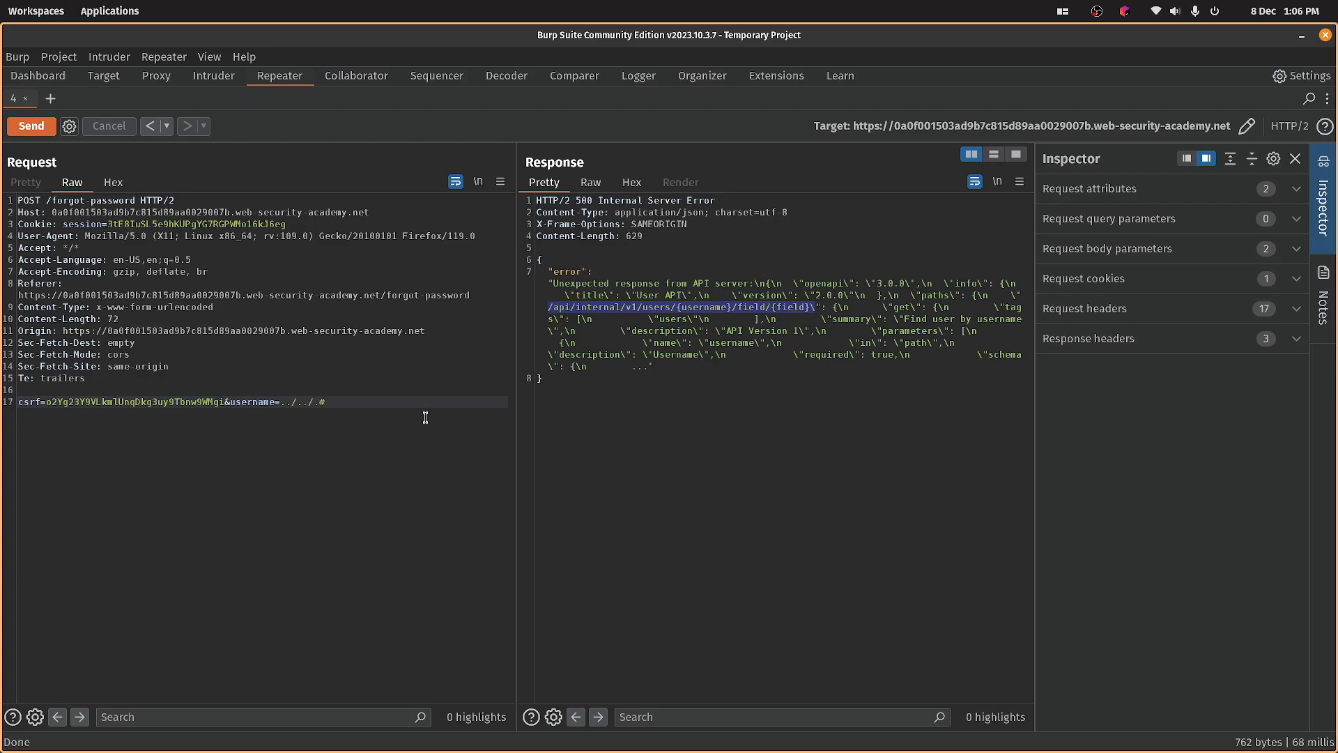
- Send username=../../v1/users/administrator/field/passwordResetToken# and receive 200 OK with the reset token
type("v1/users/administrator")
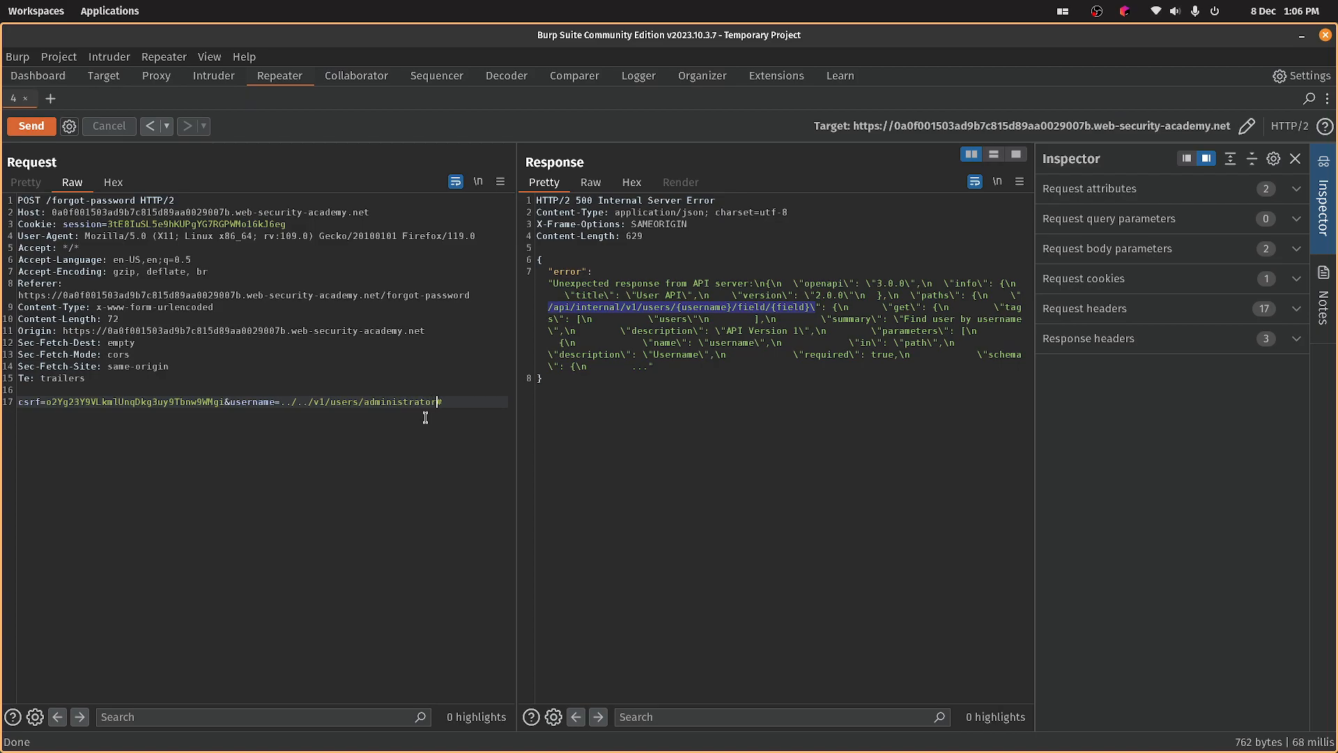
type("/field")
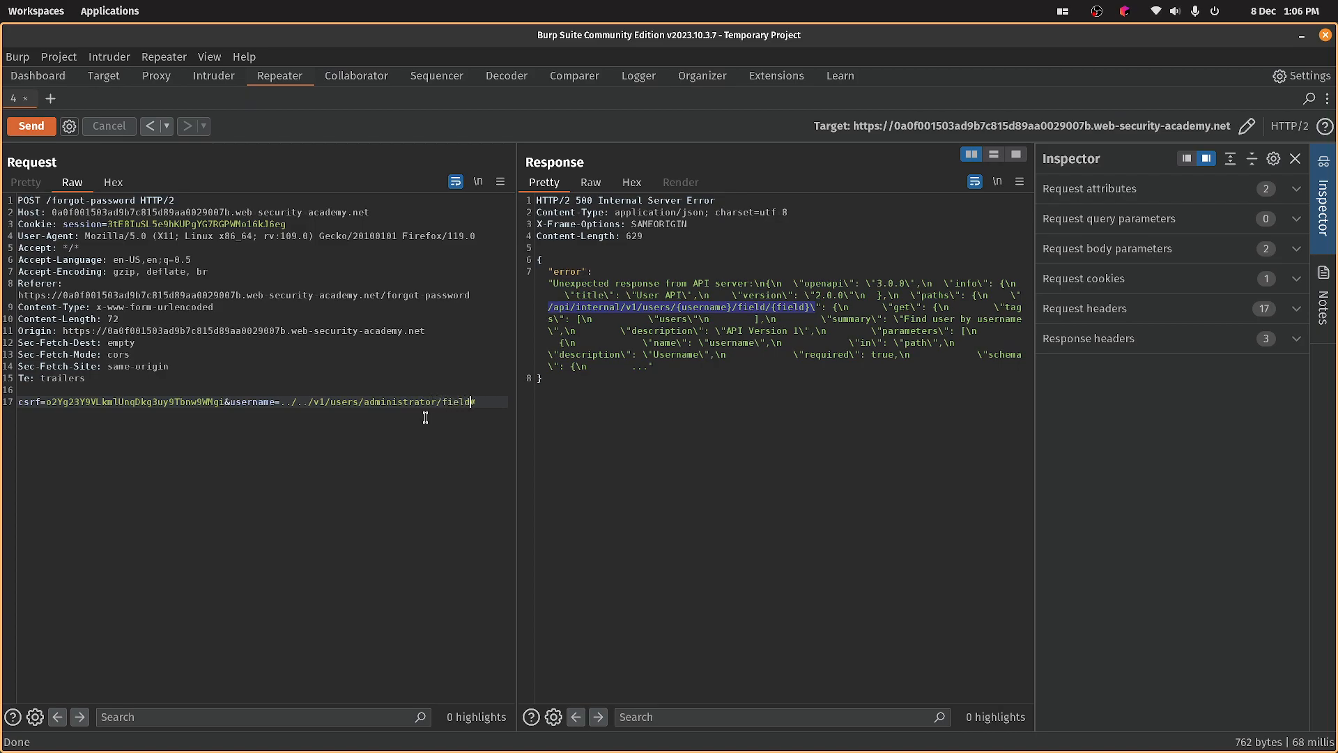
type("/passwordResetToken")
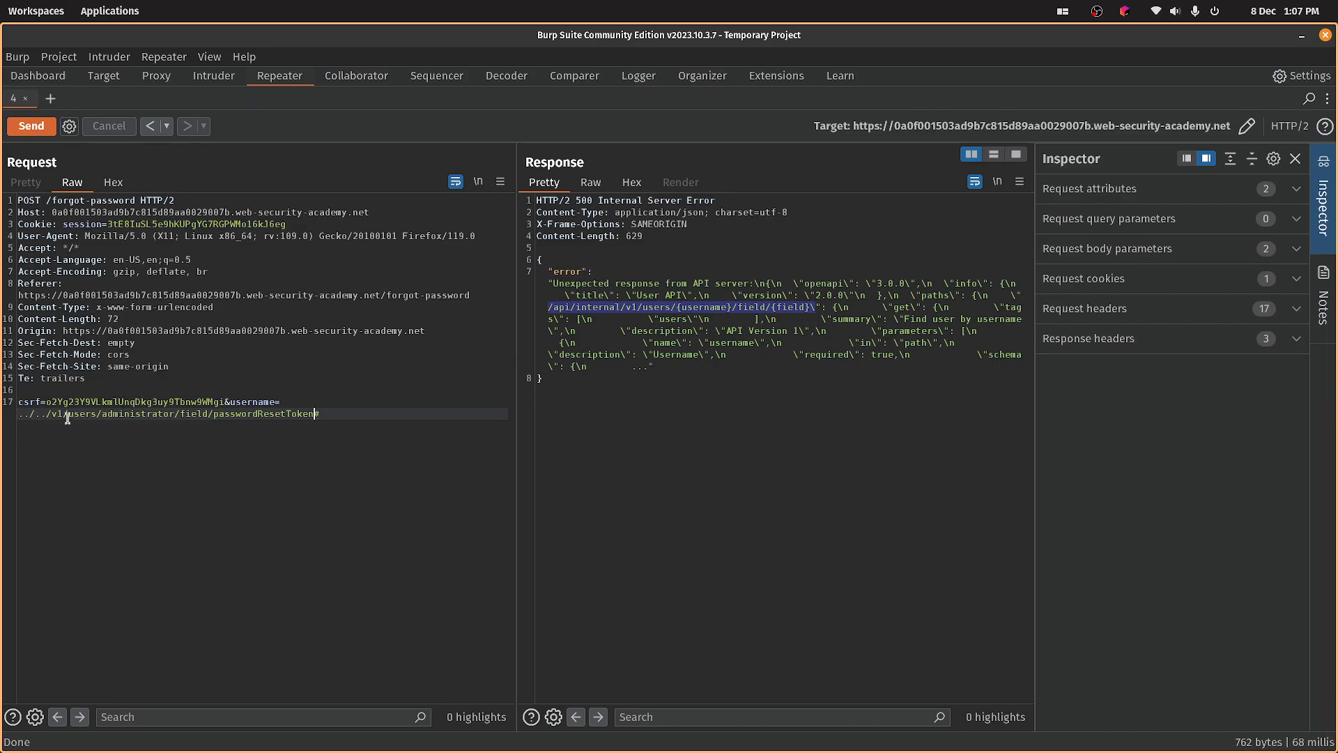
left_click(31, 127)
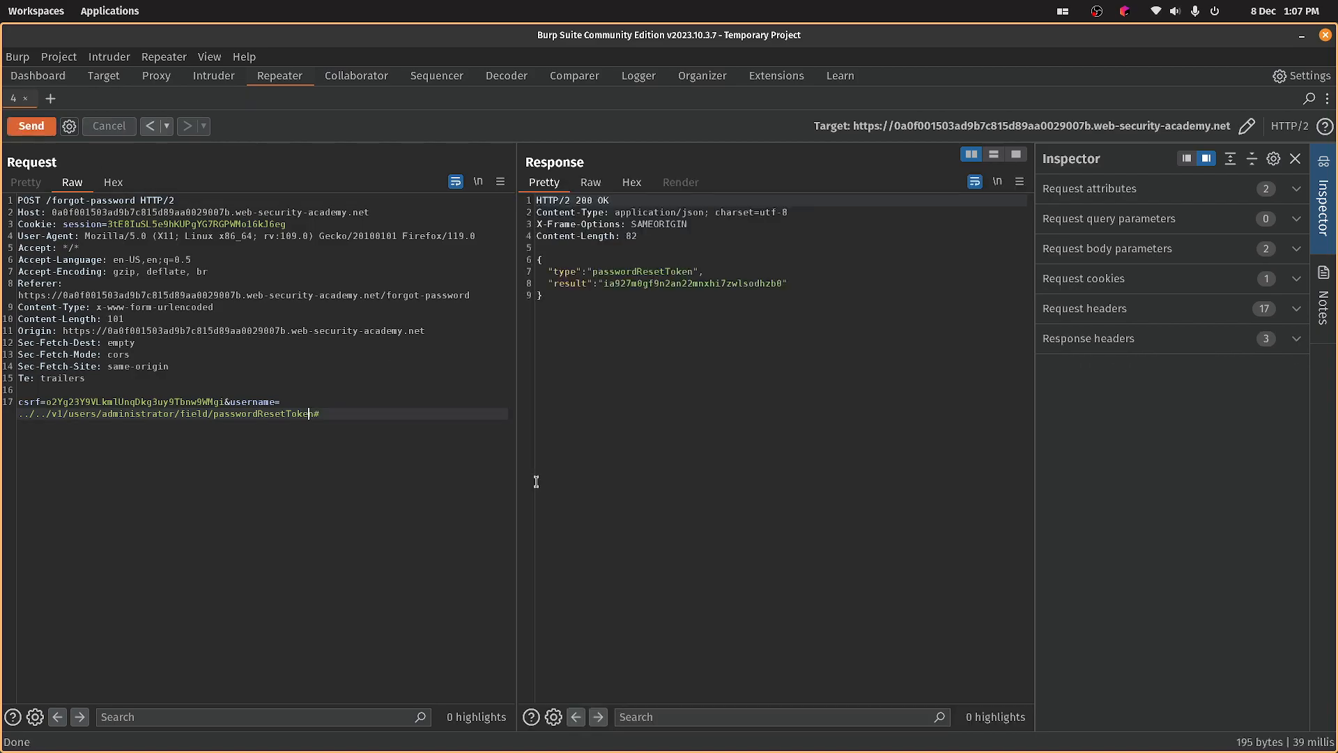
mouse_move(631, 284)
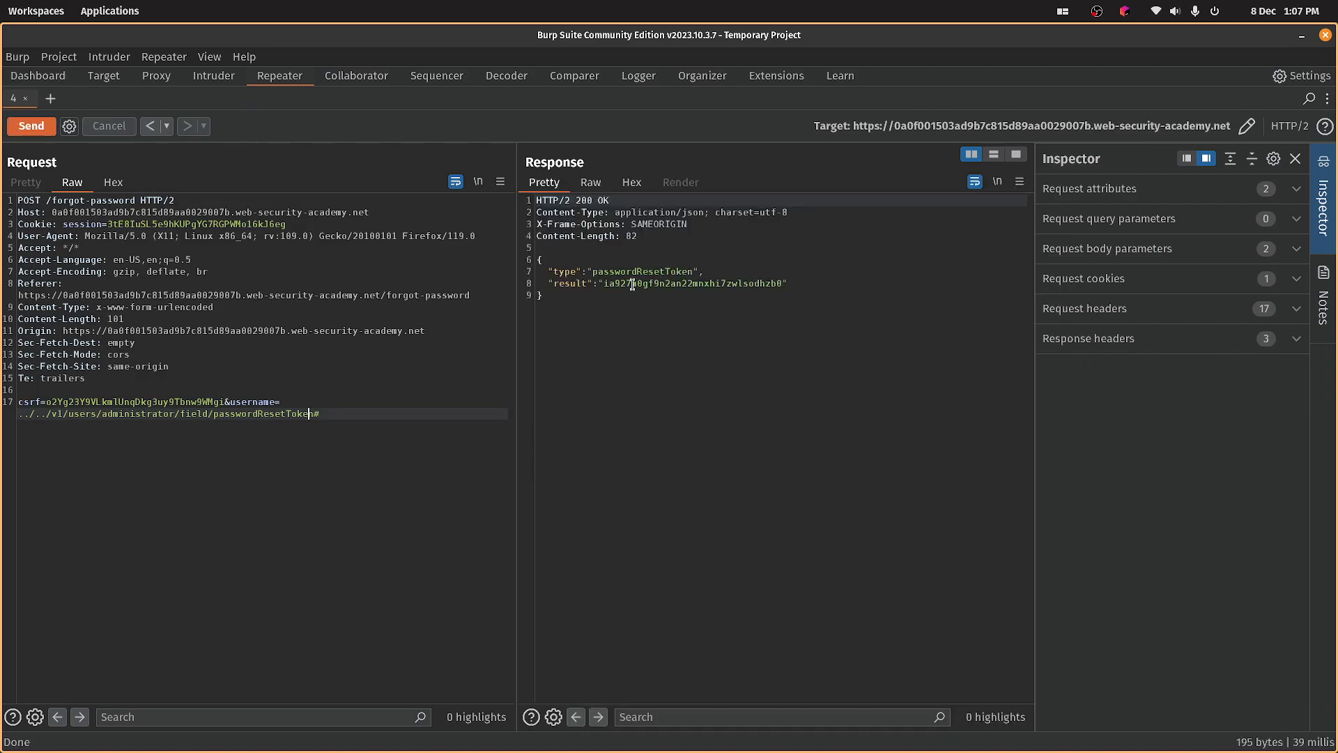
- Copy the leaked administrator reset token from the Repeater response
right_click(632, 283)
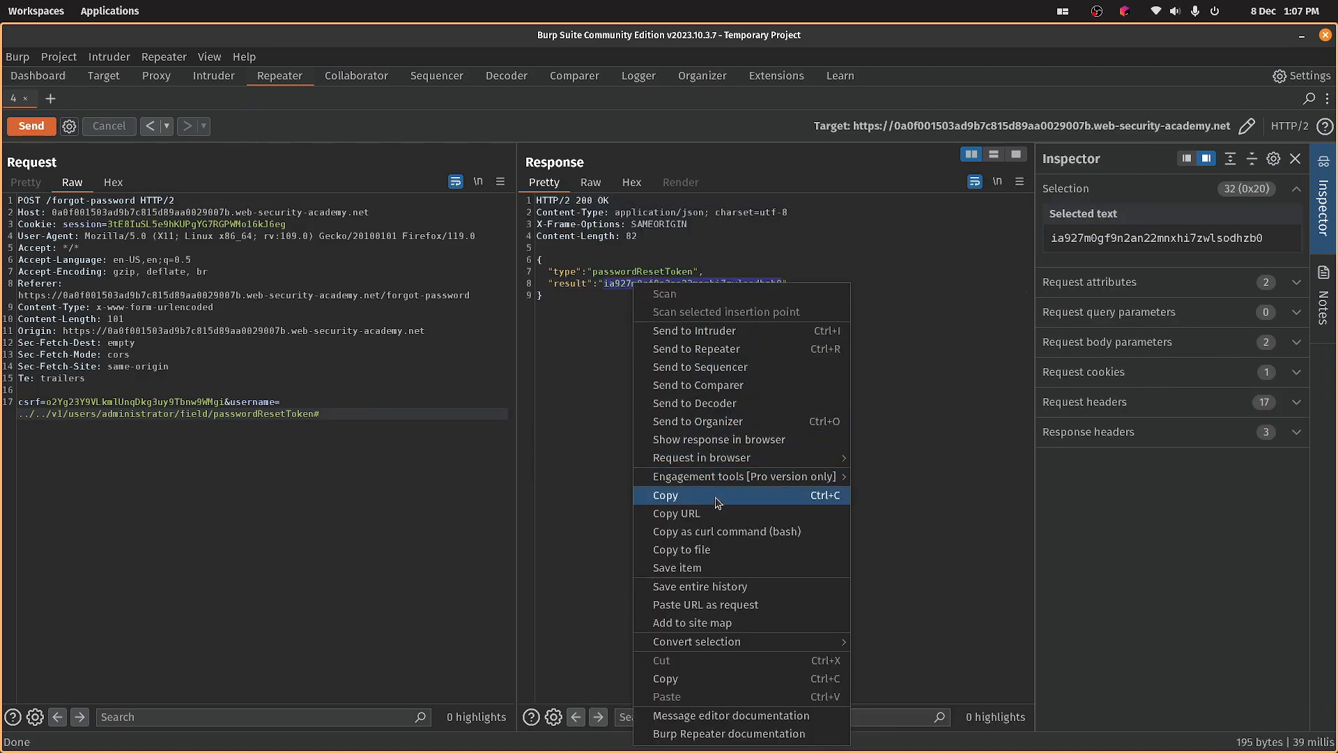
left_click(665, 495)
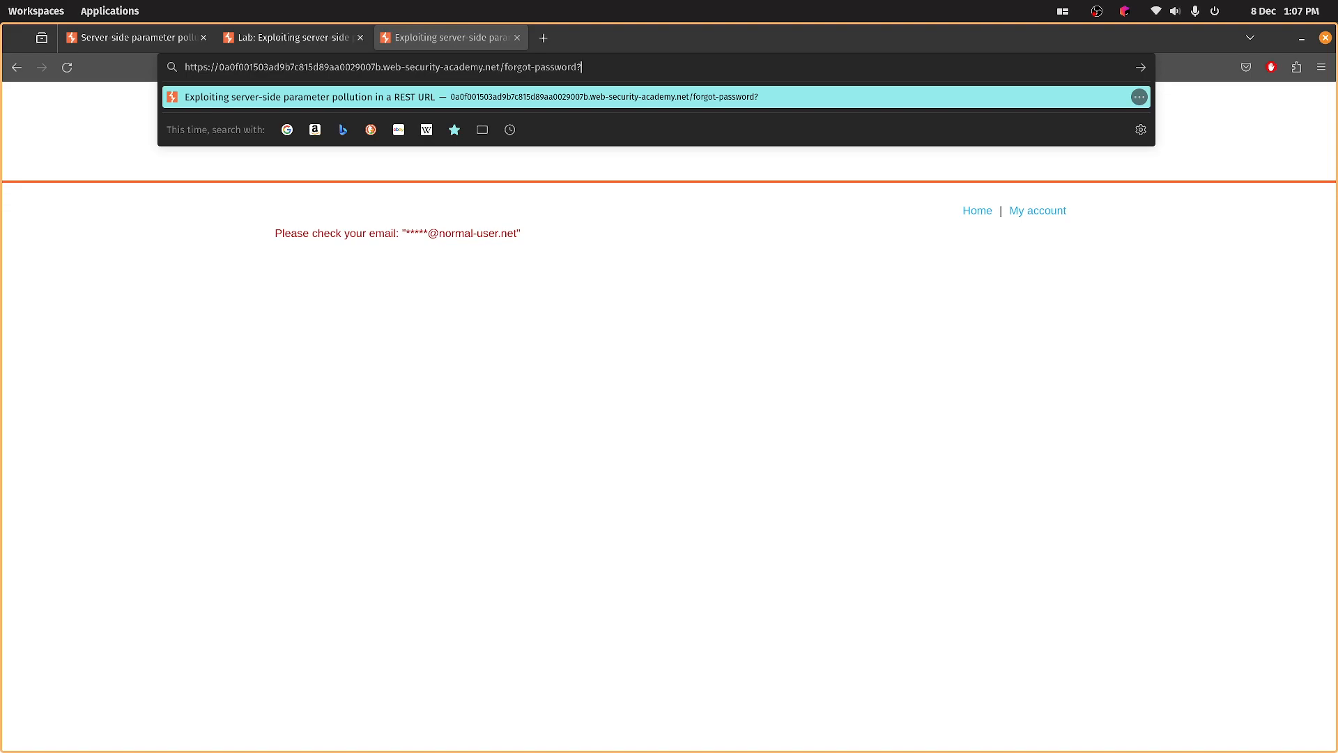
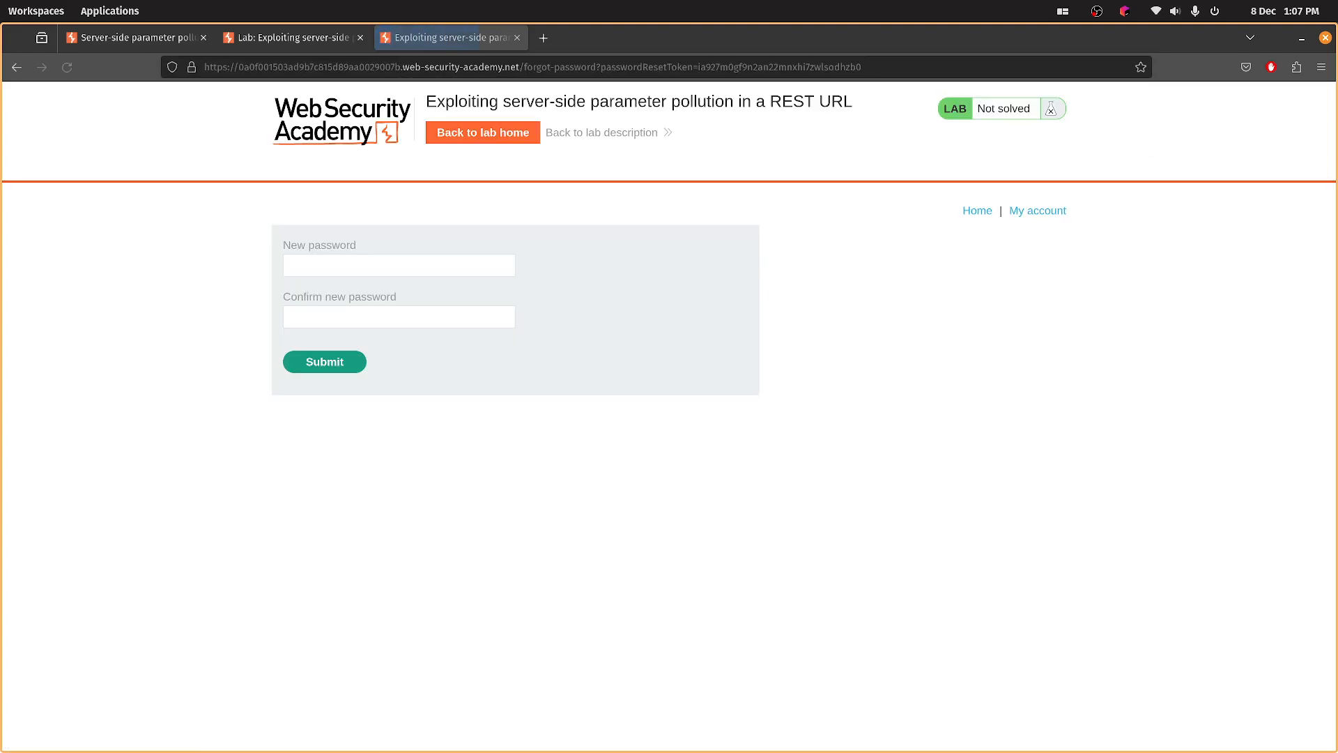
- Load forgot-password with ?passwordResetToken=<token> and submit a new administrator password
left_click(397, 265)
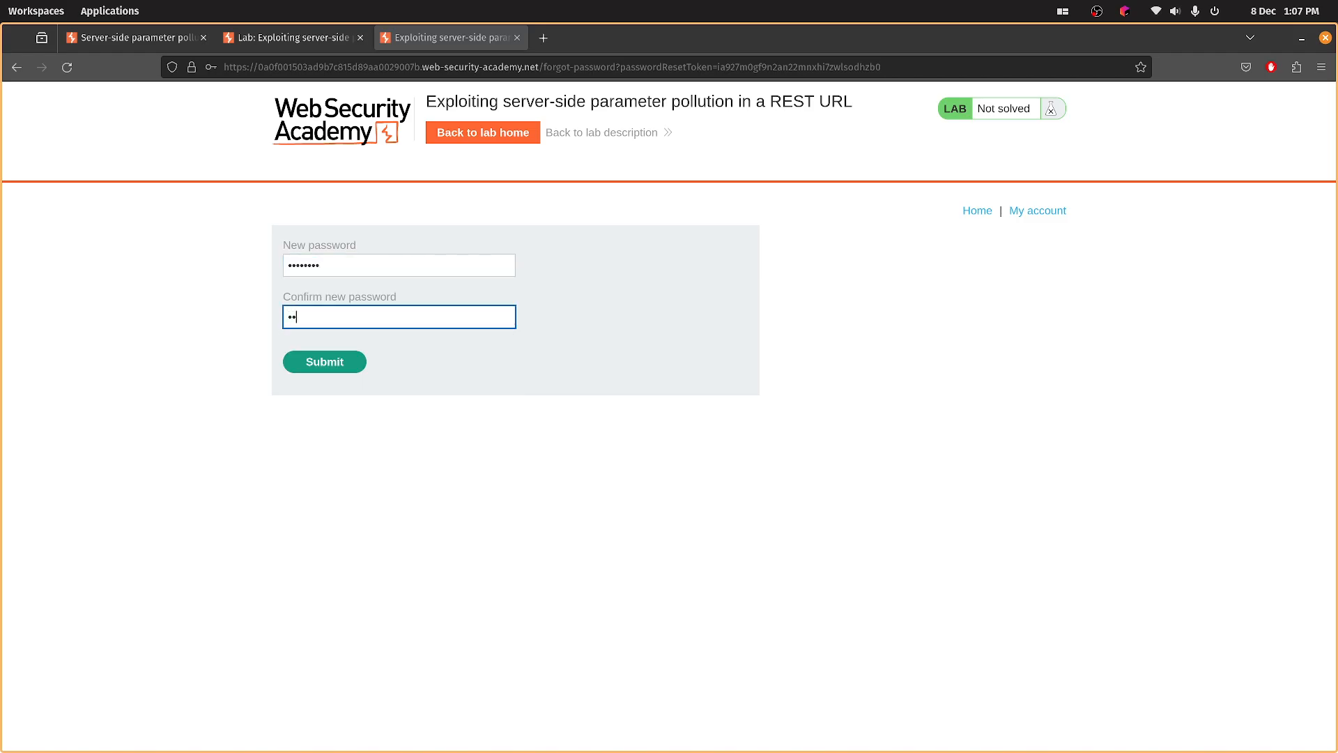
left_click(324, 361)
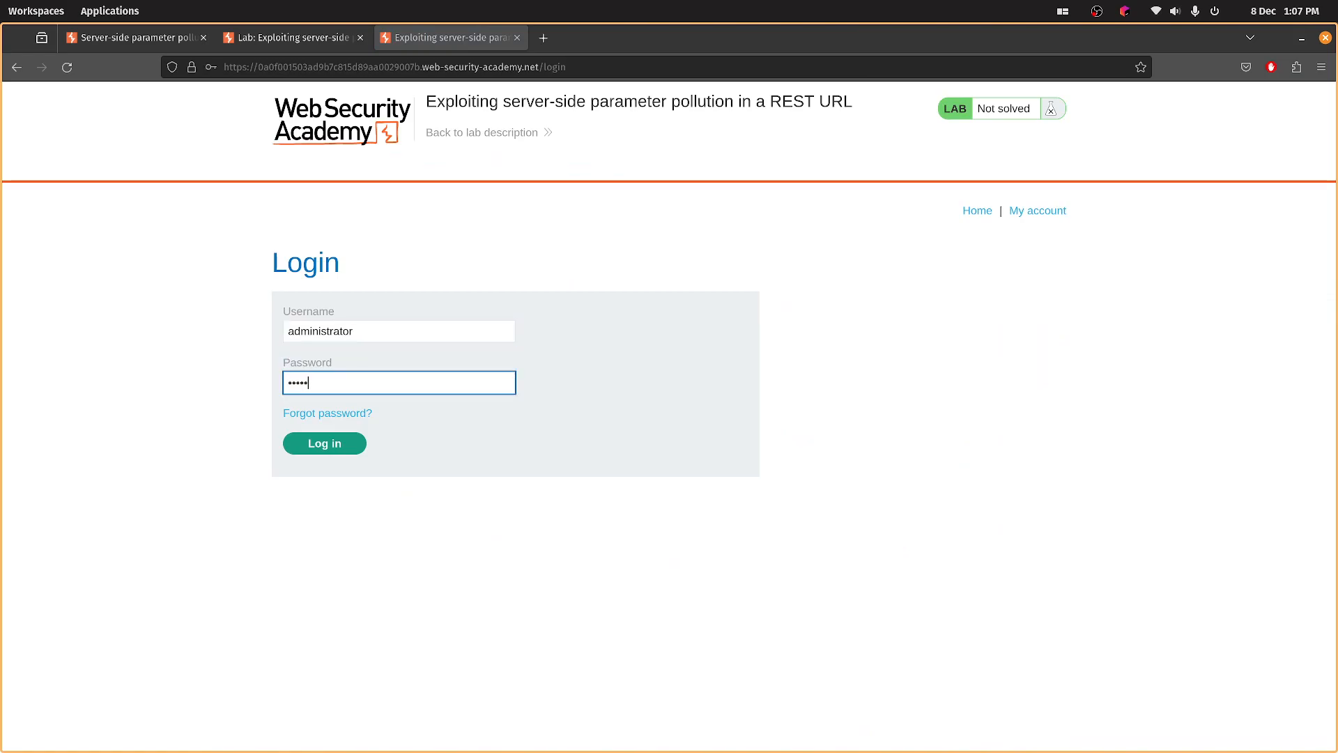
- Log in as administrator, delete user carlos from the Admin panel, and return to the lab description
left_click(325, 443)
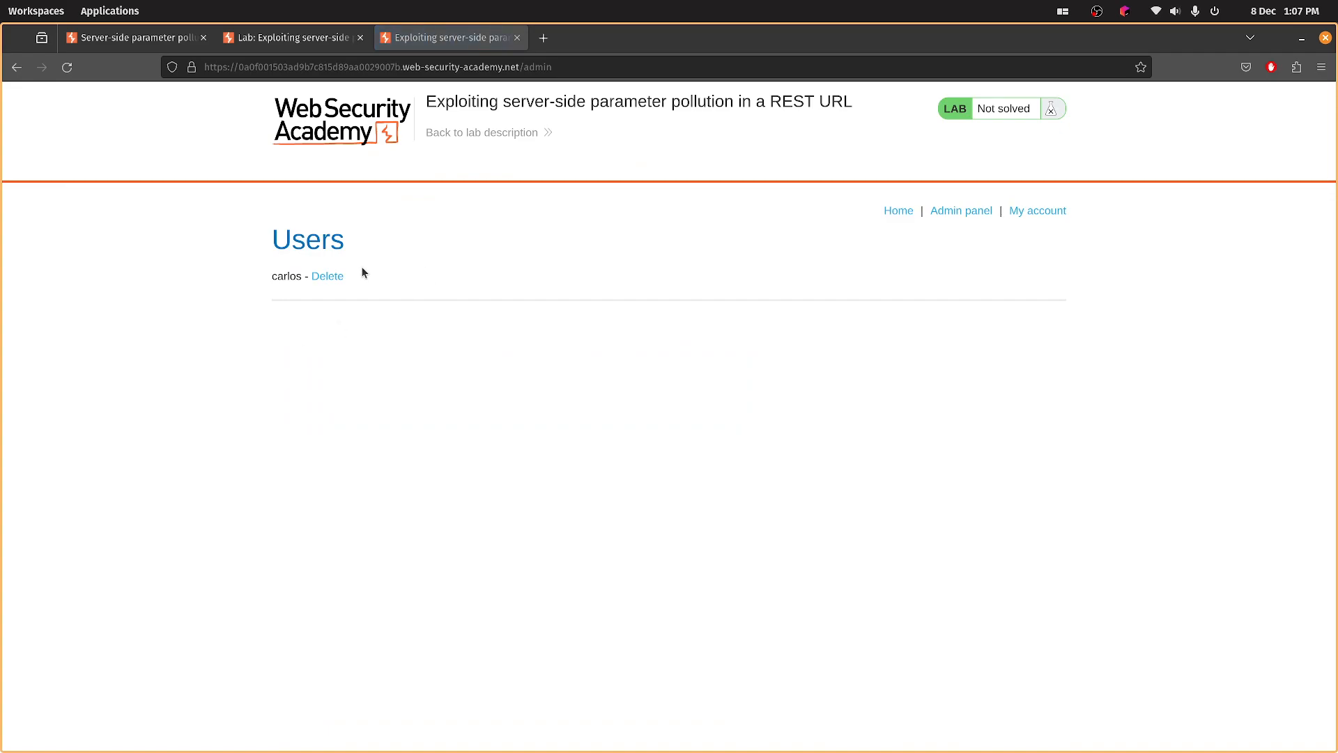
left_click(326, 276)
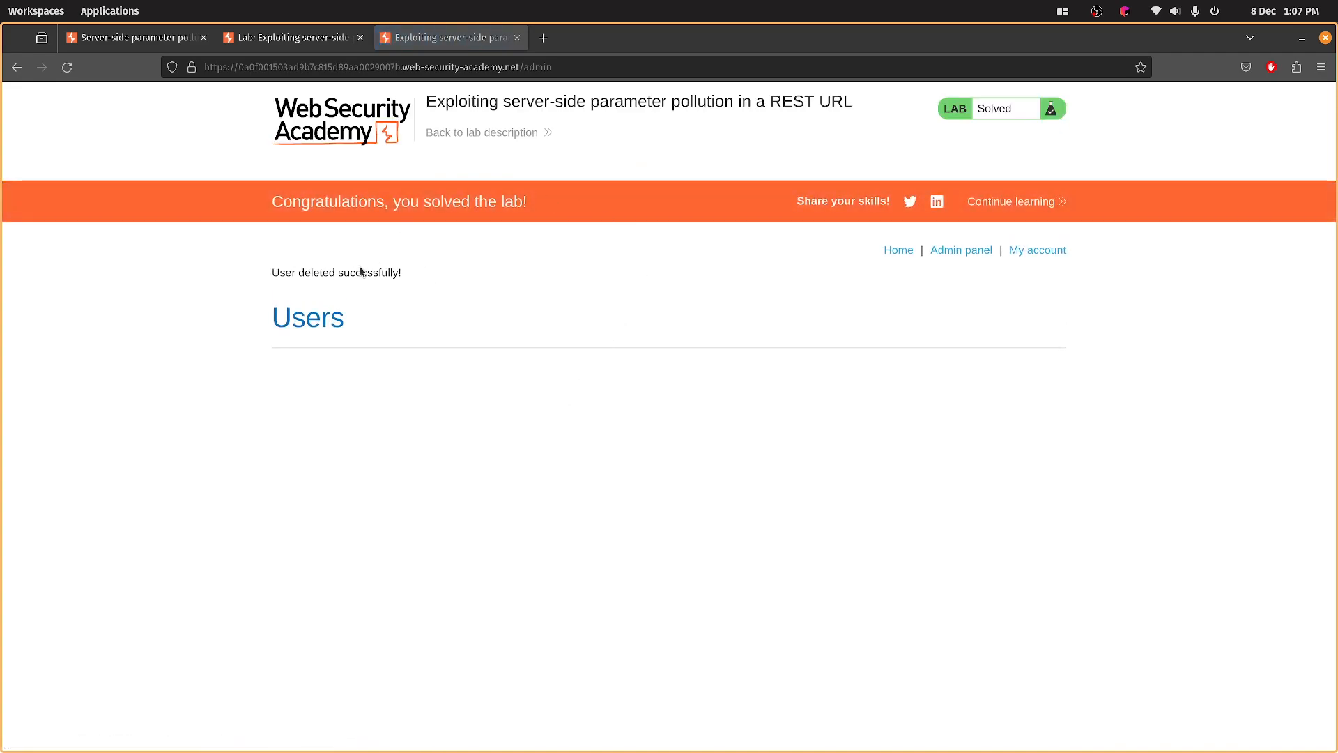
left_click(295, 36)
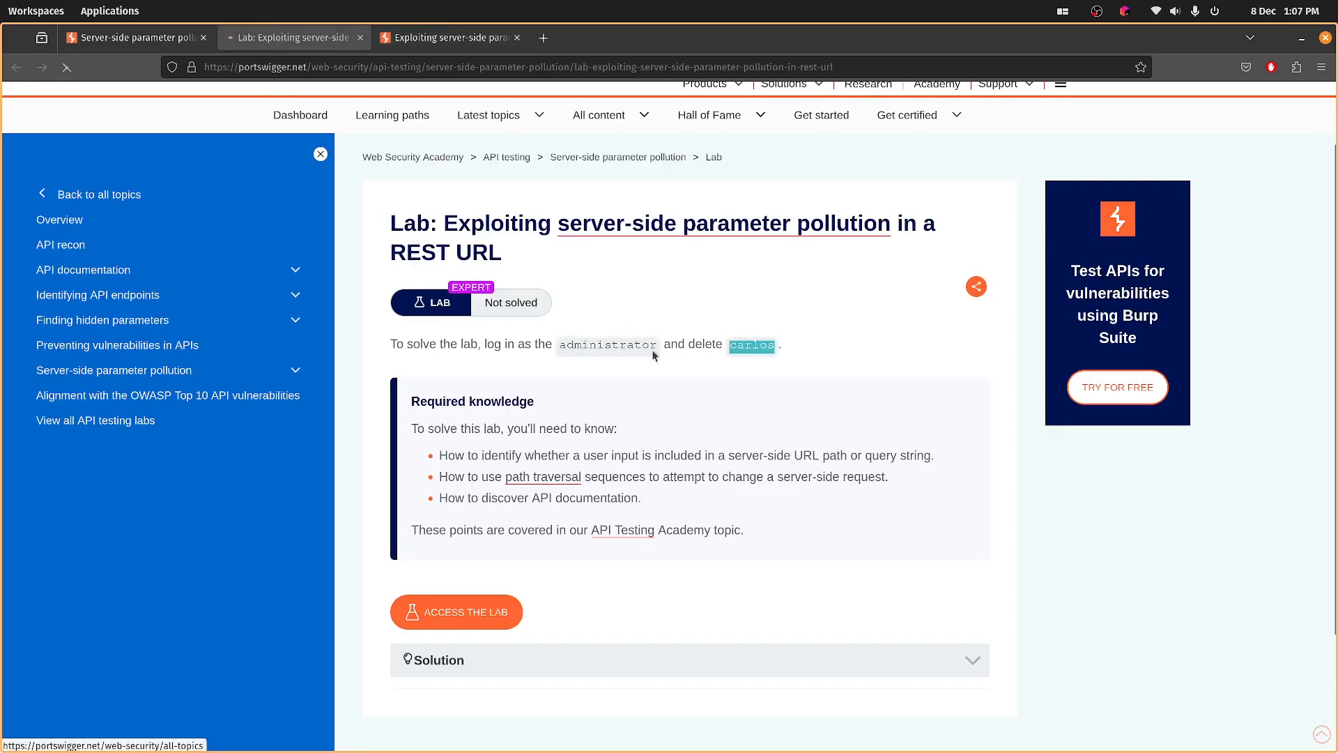